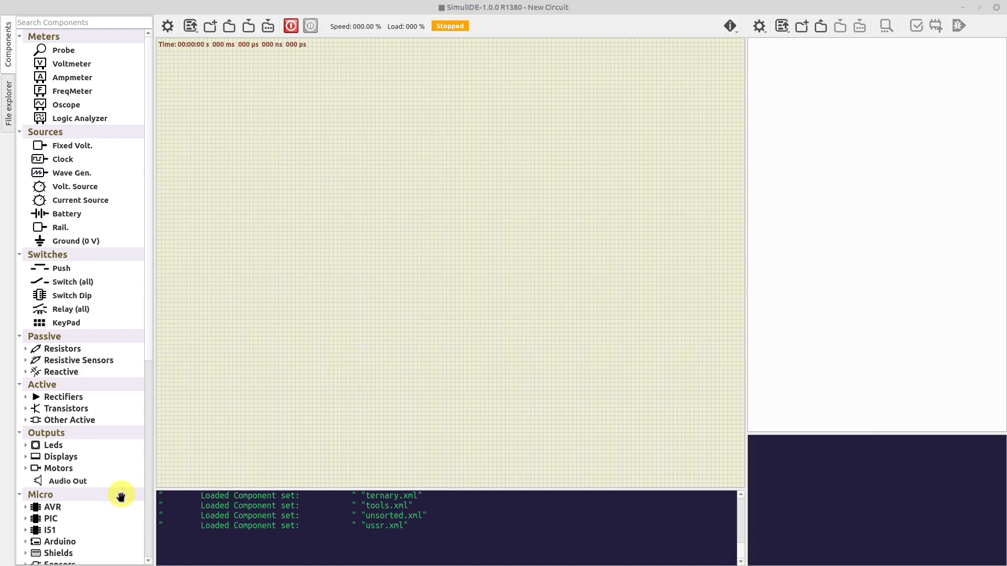
Scroll the Components panel to Micro and expand the AVR microcontroller group.
scroll("down", 3)
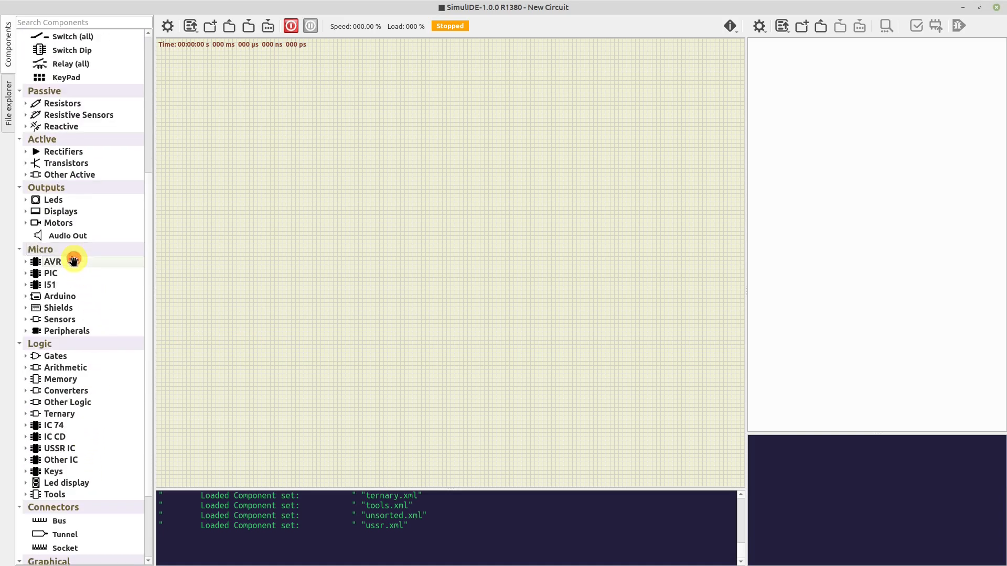
mouse_move(88, 287)
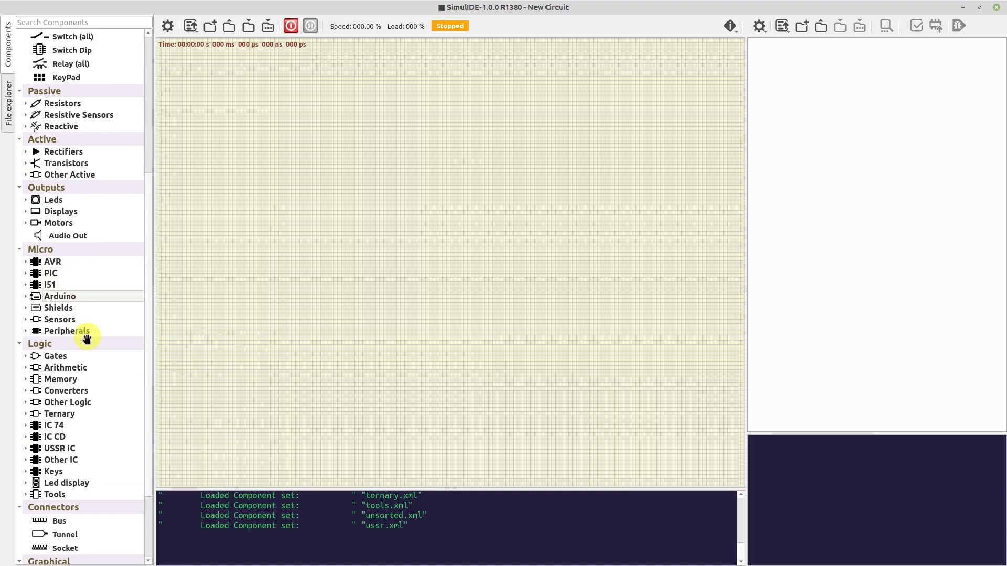
mouse_move(29, 262)
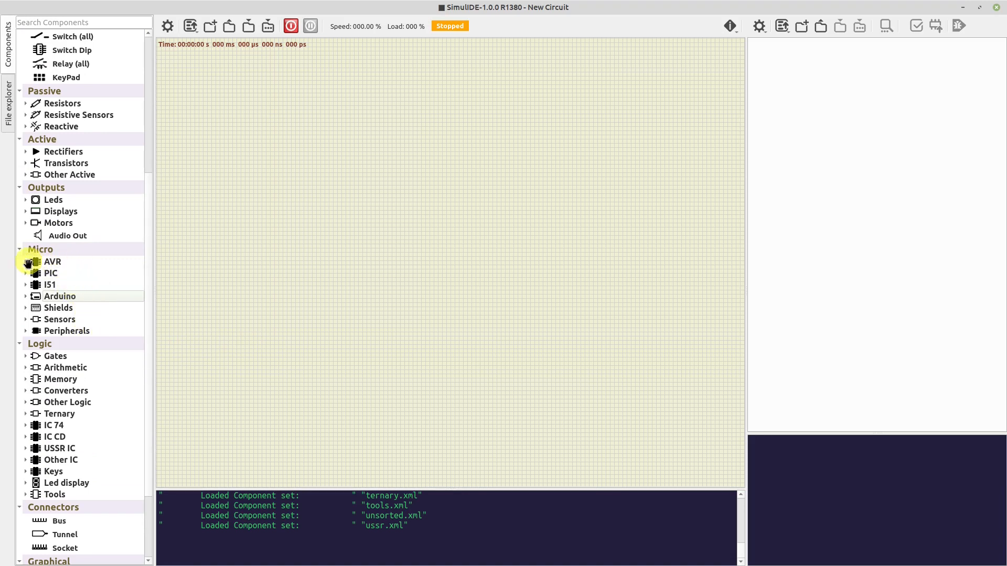
left_click(25, 261)
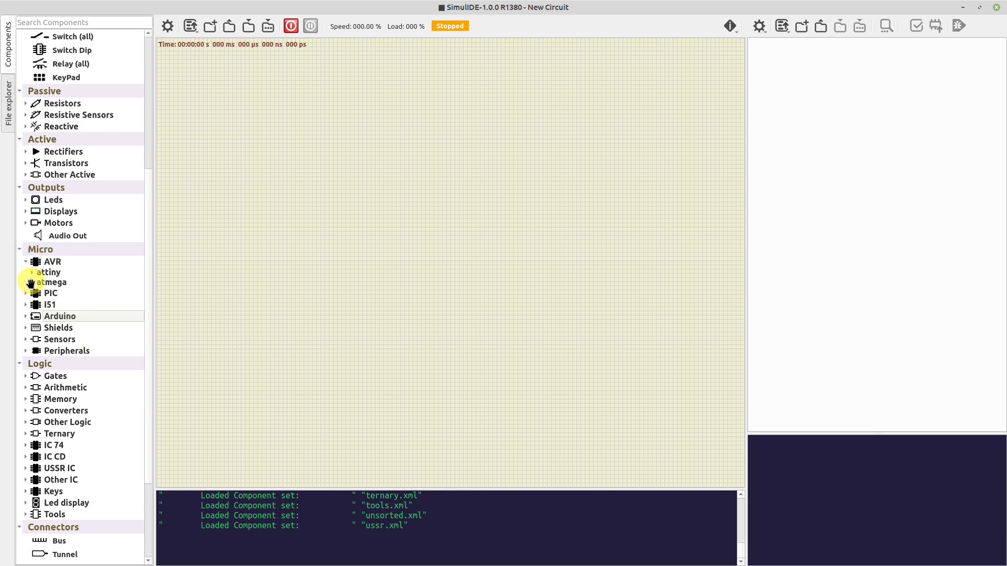
Expand the atmega family and bring up chip actions for the placed mega324 microcontrollers.
left_click(32, 282)
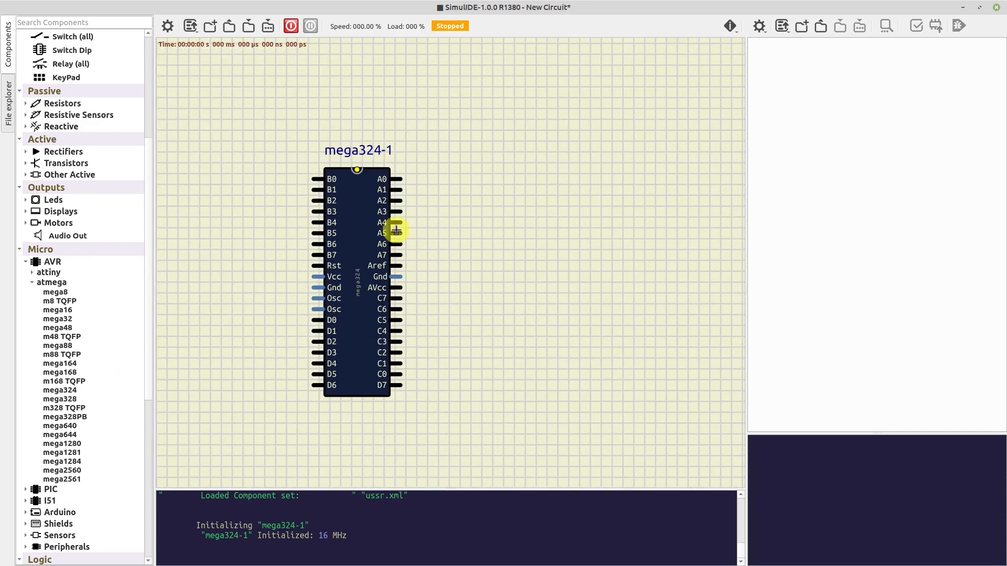
right_click(395, 230)
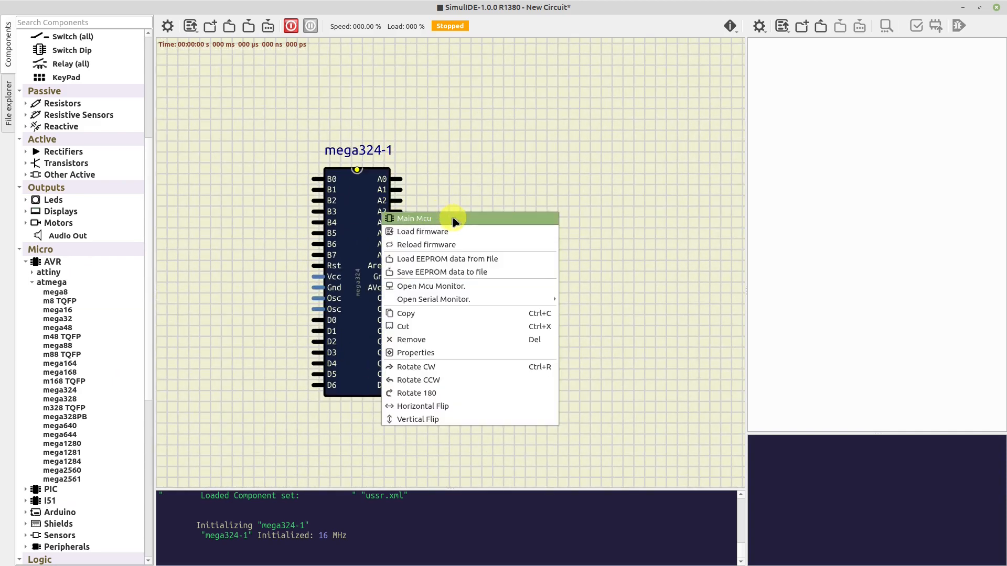
mouse_move(427, 222)
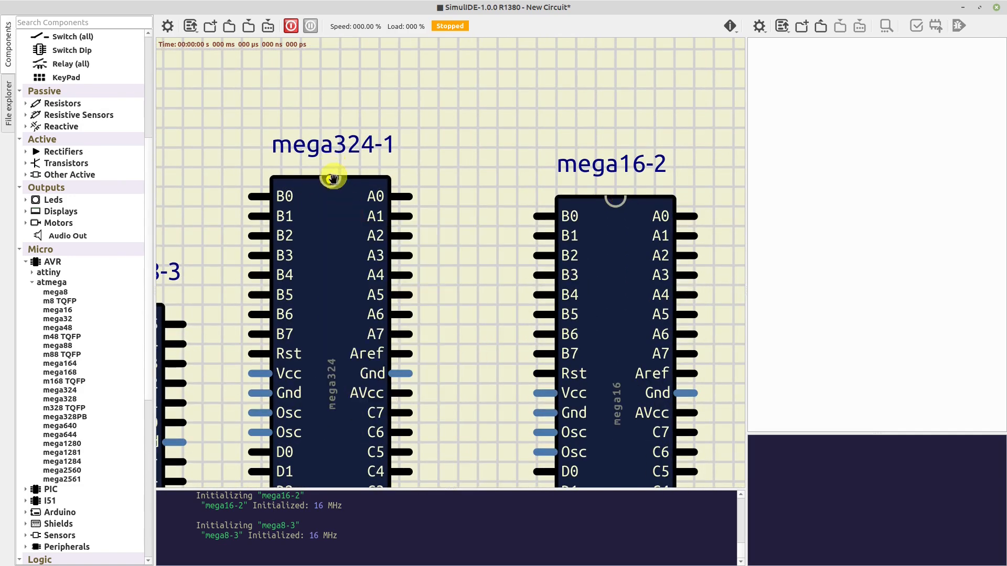
right_click(228, 287)
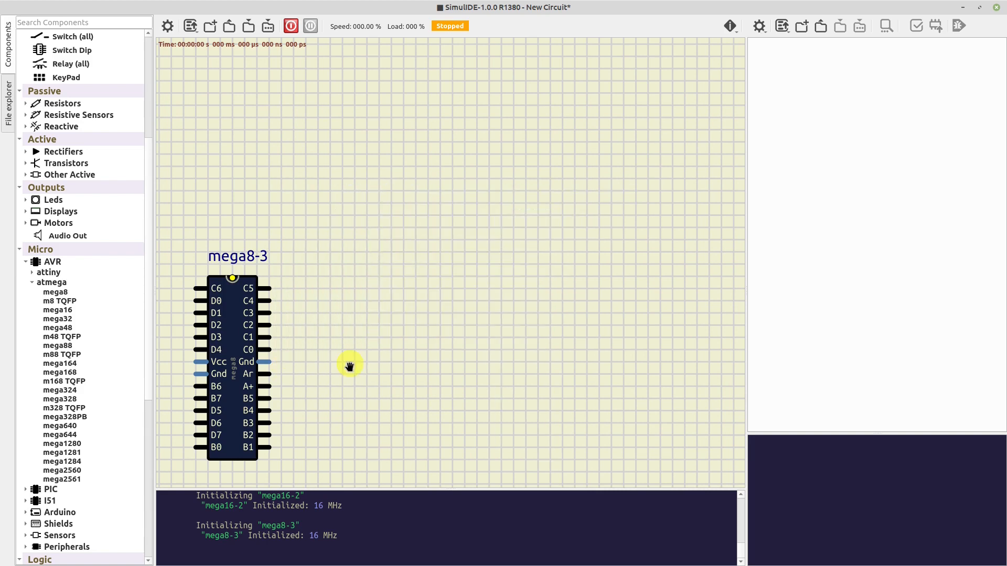
Reposition mega8-3 and start Load firmware from its context menu.
left_click_drag(351, 366, 372, 239)
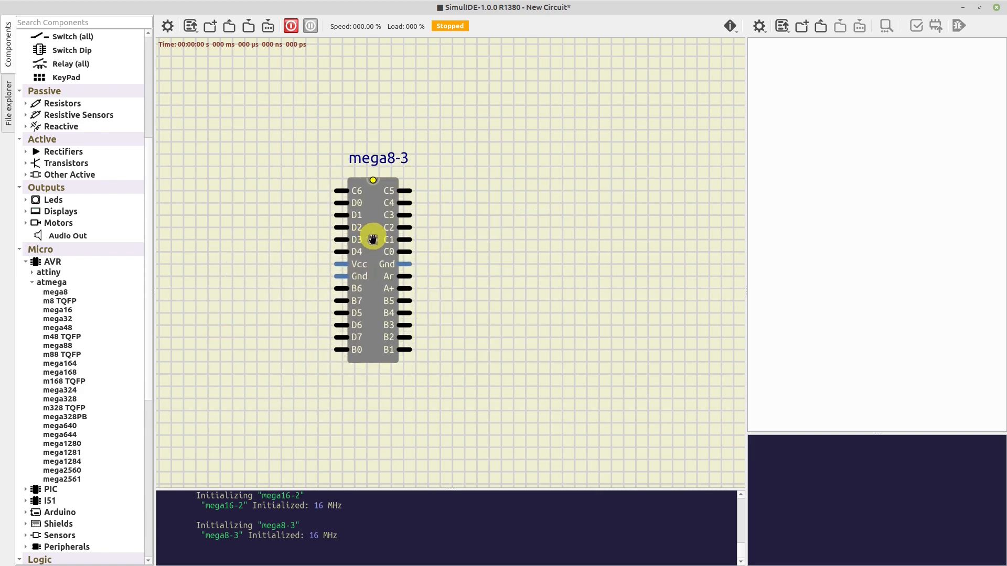
right_click(372, 239)
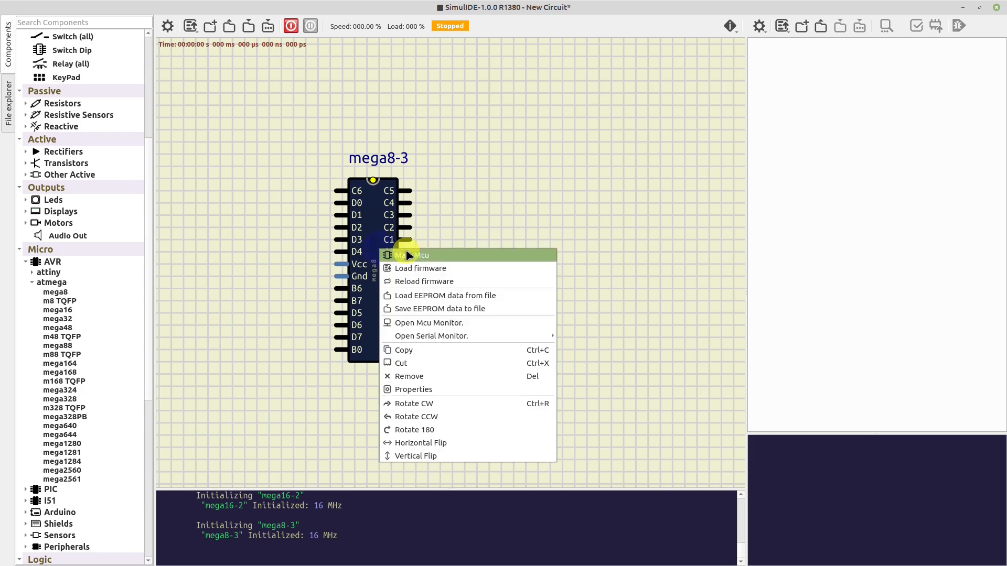
mouse_move(456, 267)
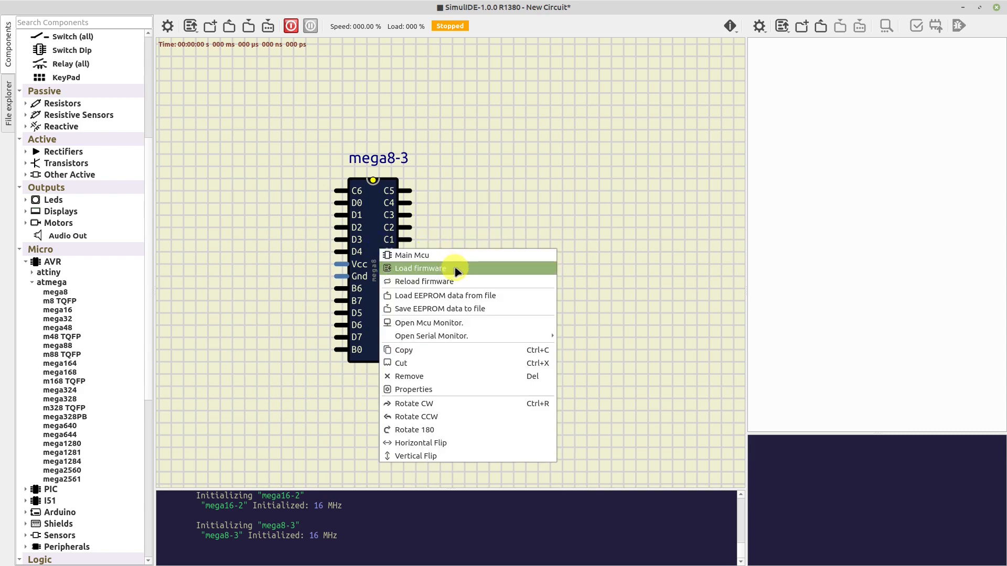
left_click(419, 267)
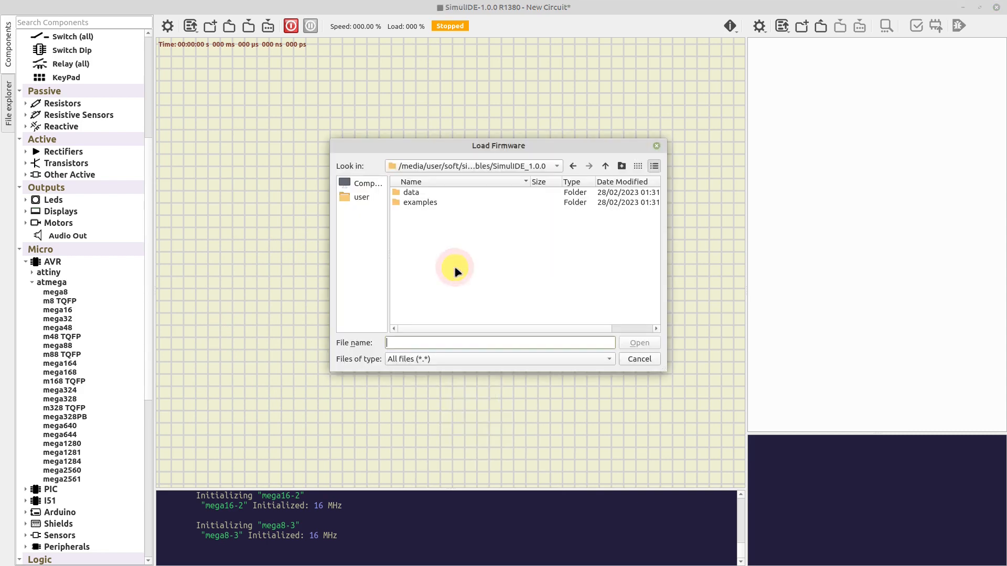
Browse examples/Micro/Avr/mega8 into the mega8_AlarmClock folder for its hex file.
left_click(420, 202)
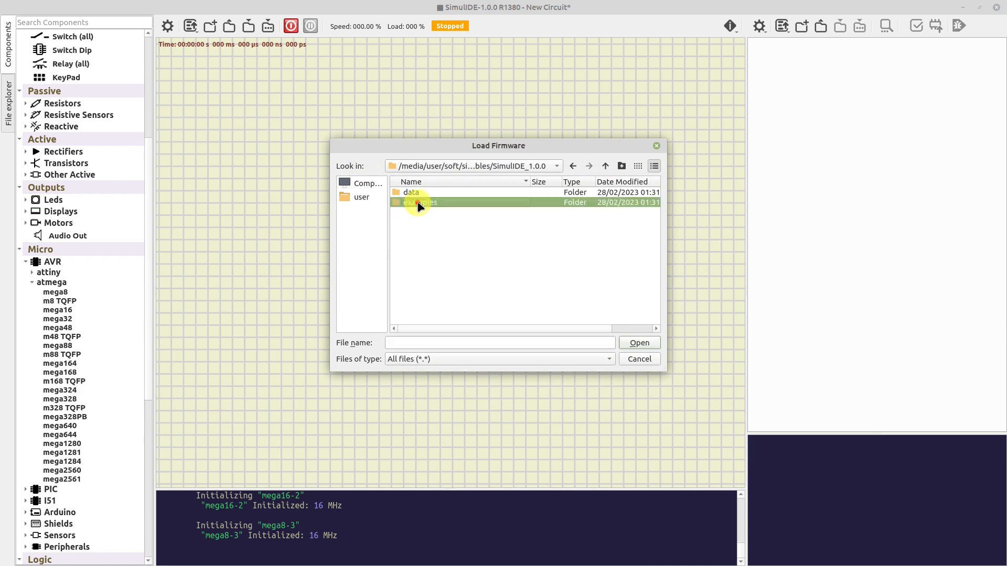
double_click(420, 203)
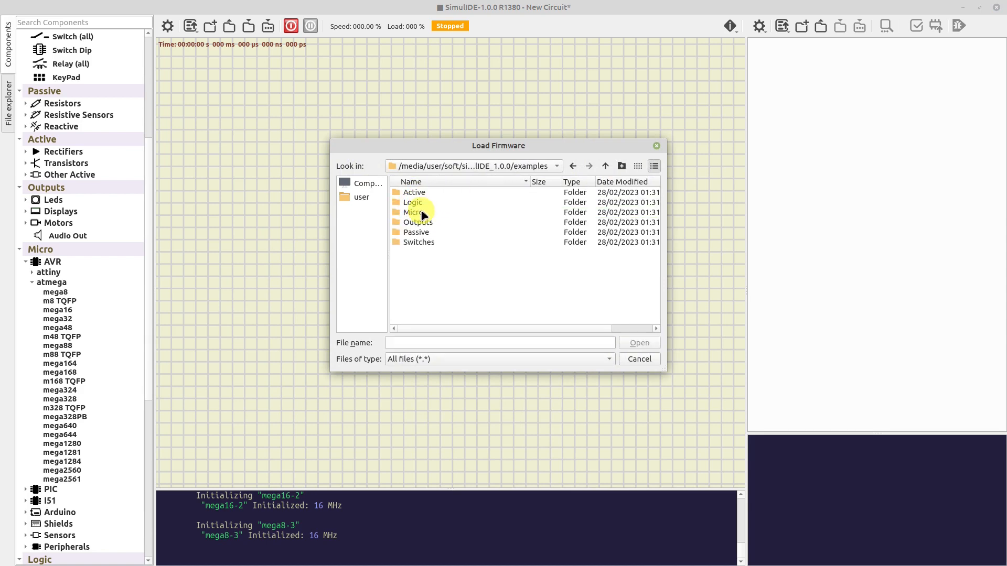
double_click(415, 212)
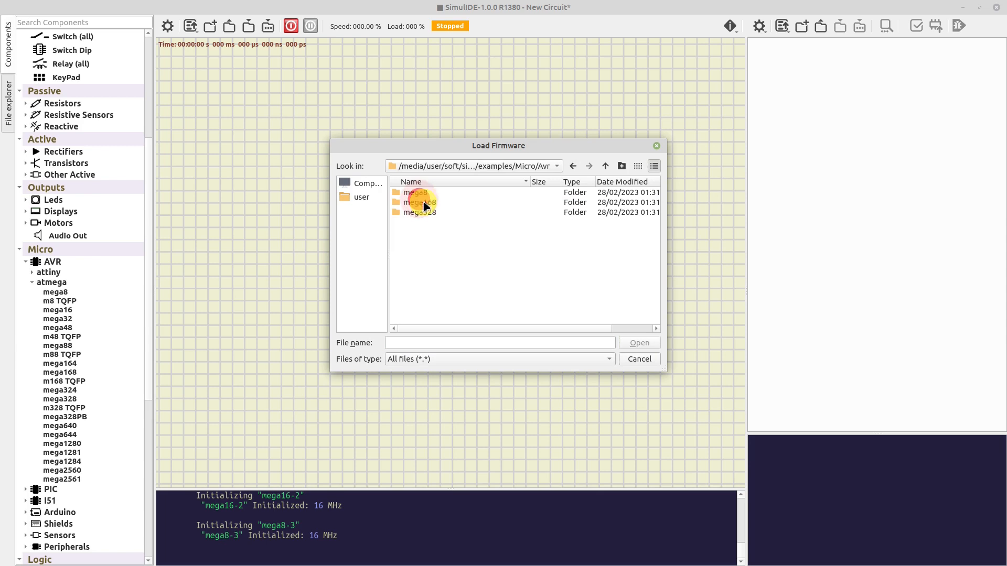
double_click(414, 192)
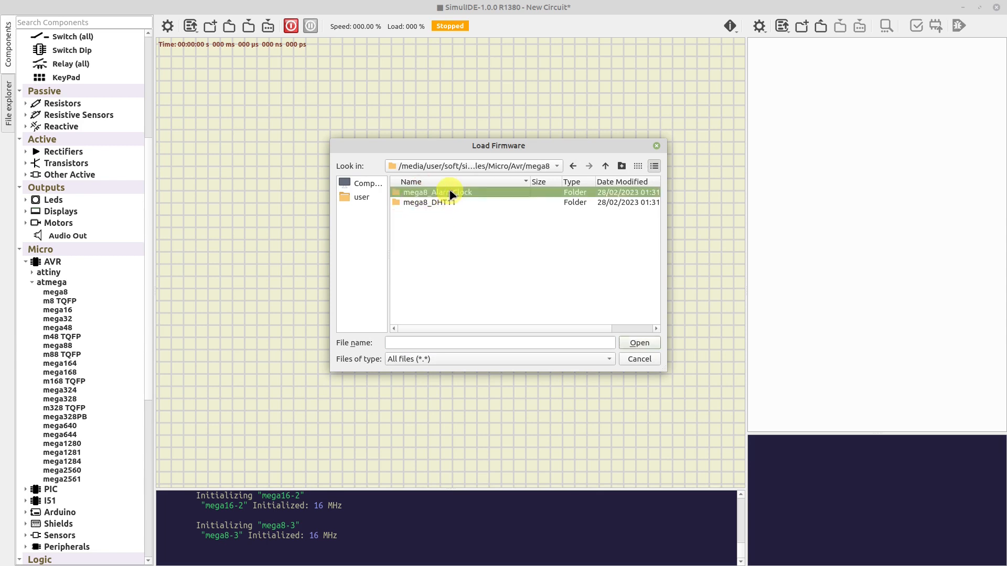
double_click(436, 192)
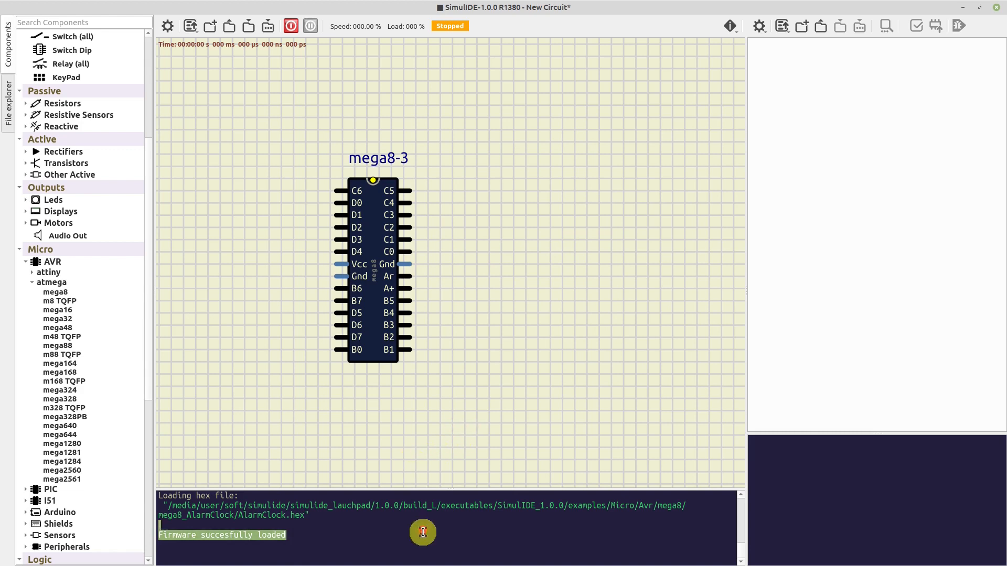
right_click(372, 276)
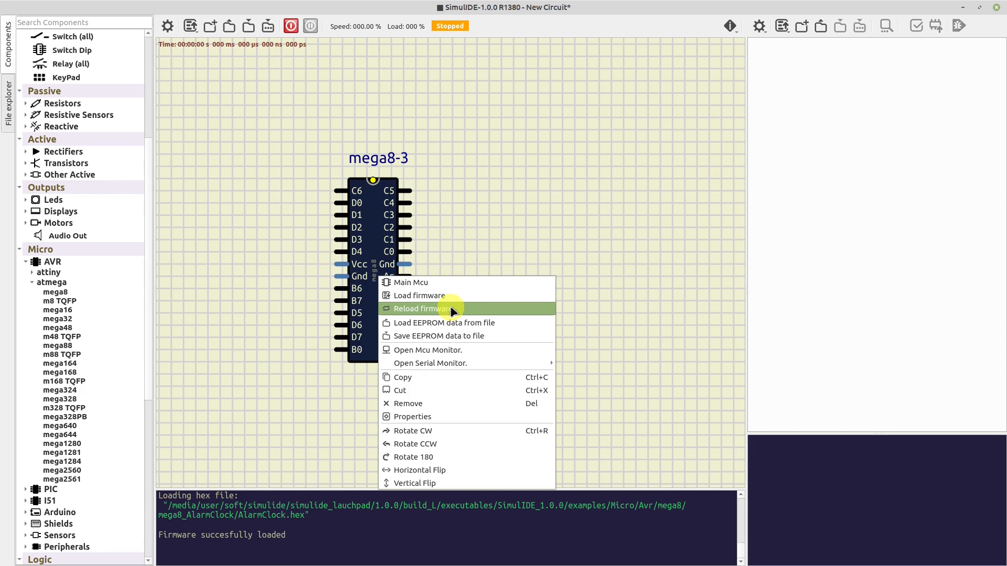
mouse_move(508, 337)
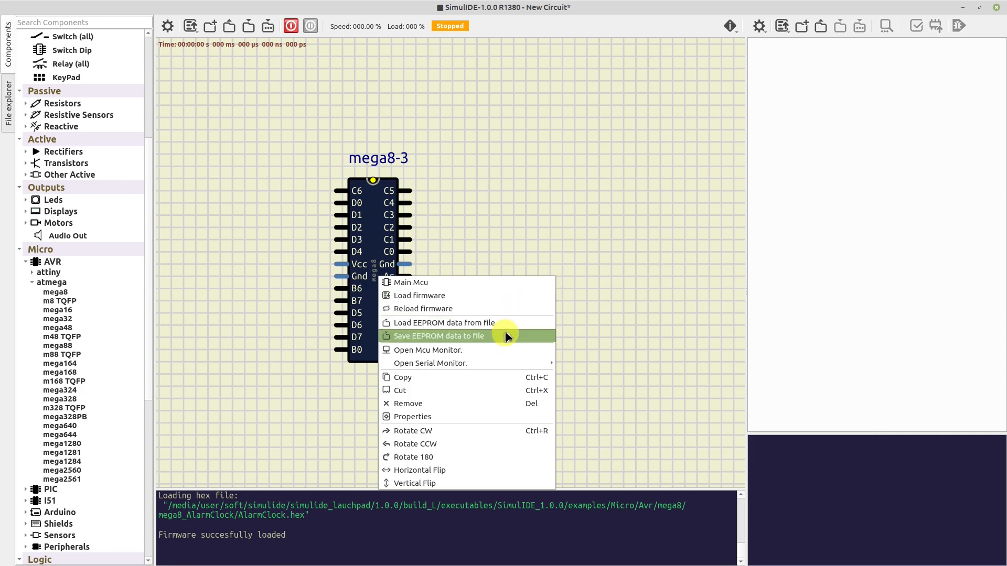
mouse_move(512, 328)
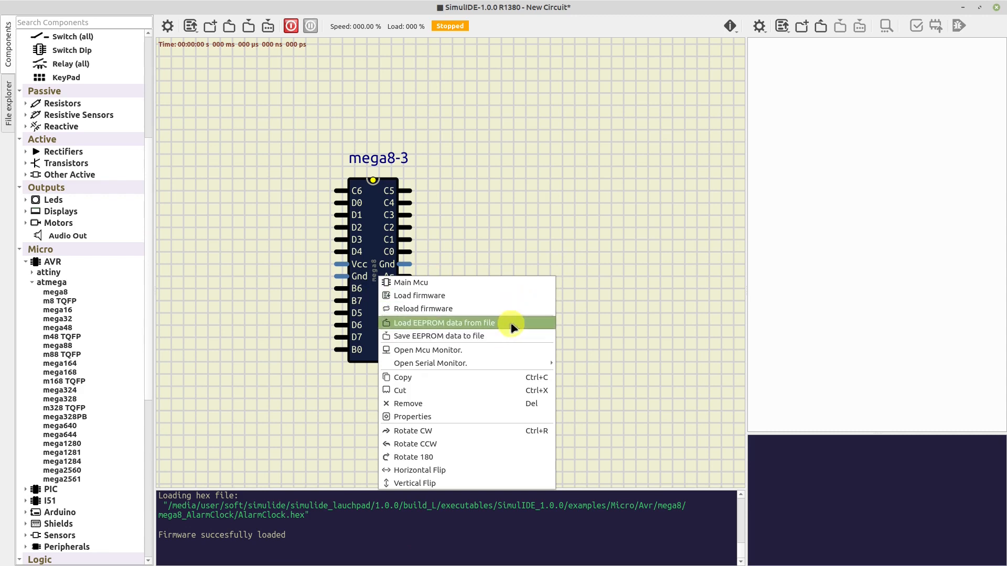
mouse_move(511, 339)
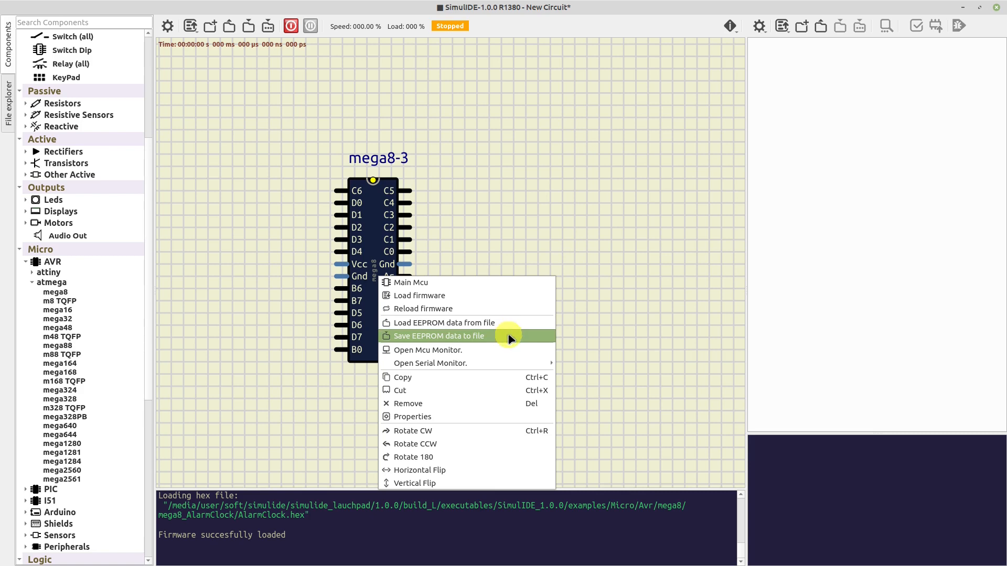
left_click(439, 336)
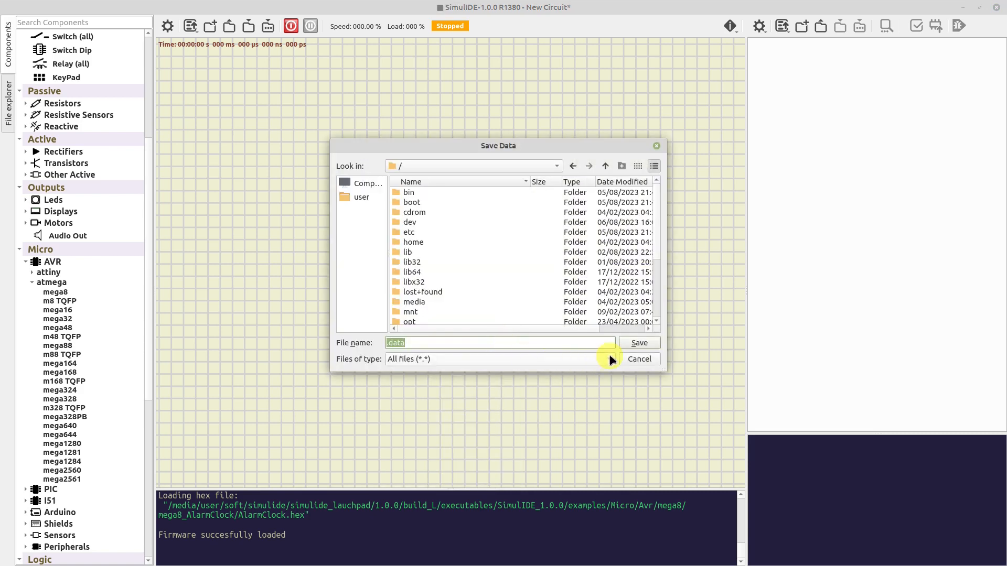
left_click(521, 359)
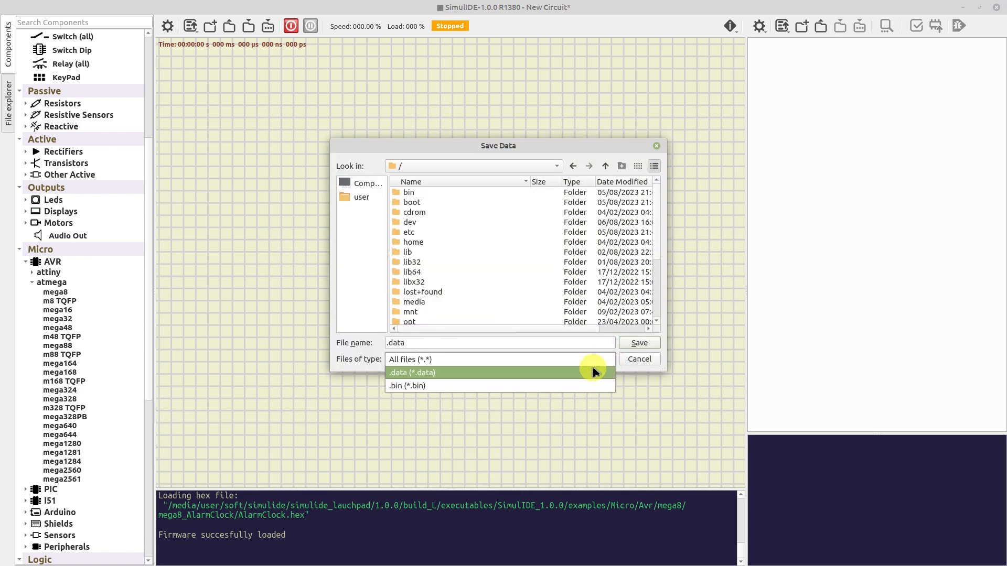
mouse_move(596, 377)
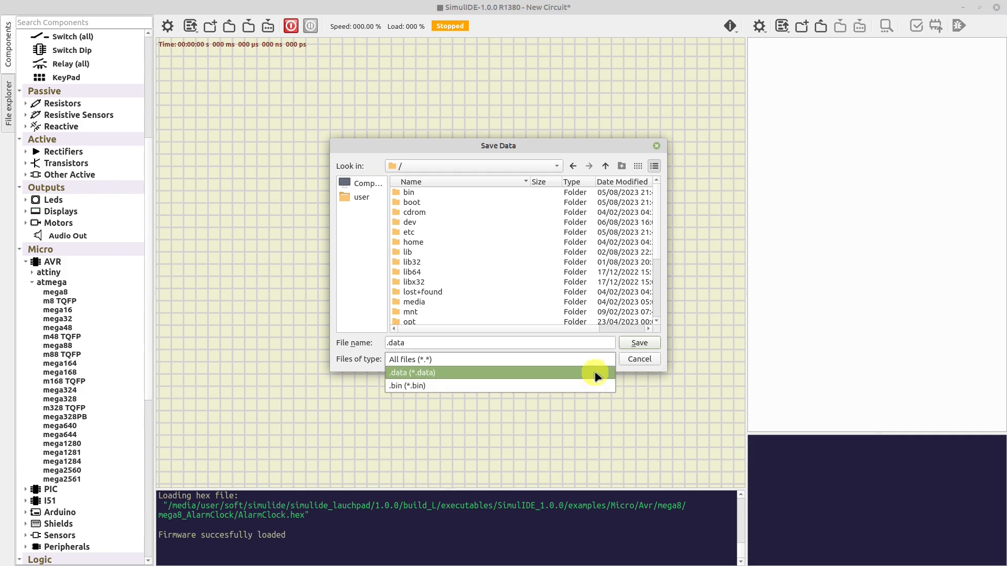
mouse_move(608, 372)
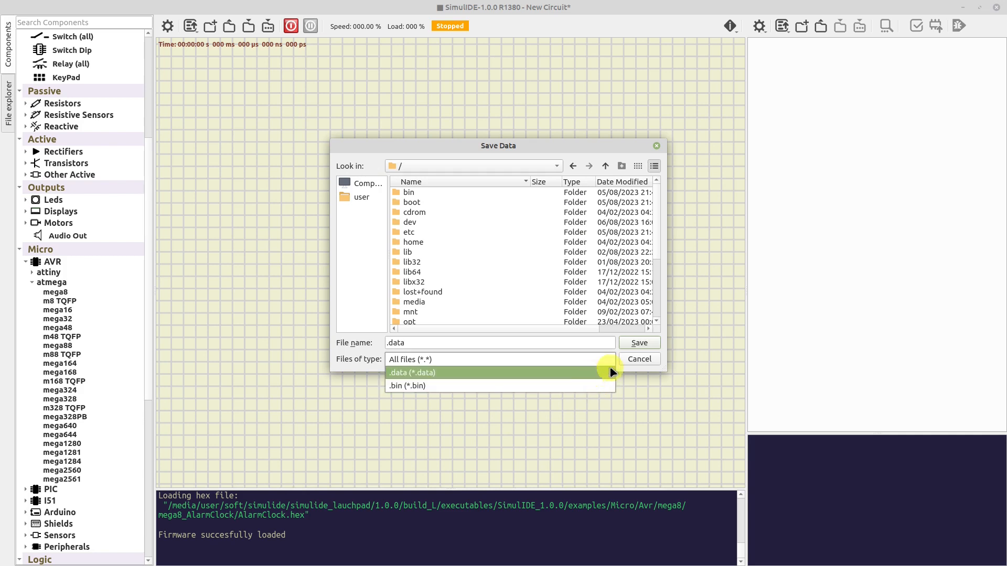
left_click(638, 358)
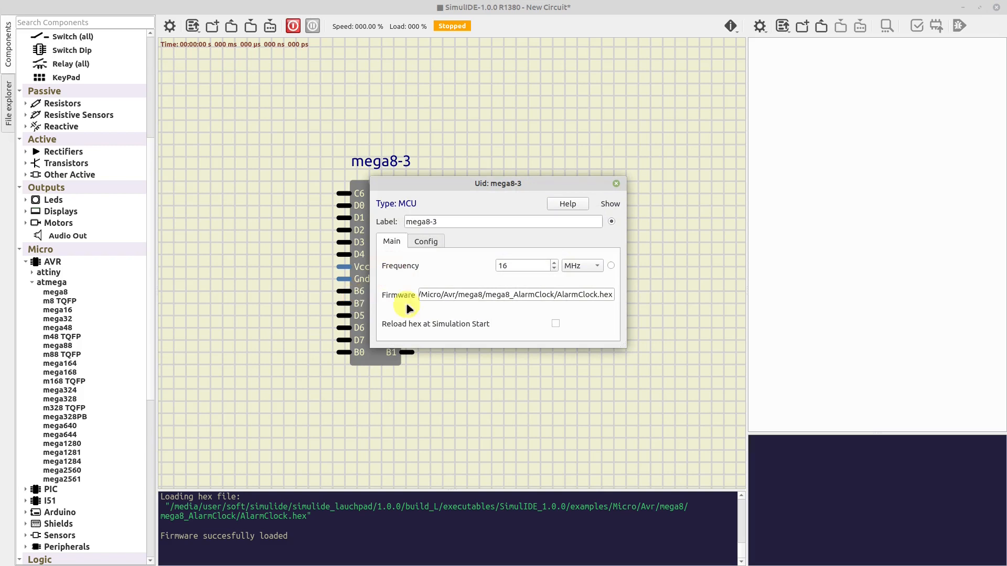
mouse_move(409, 270)
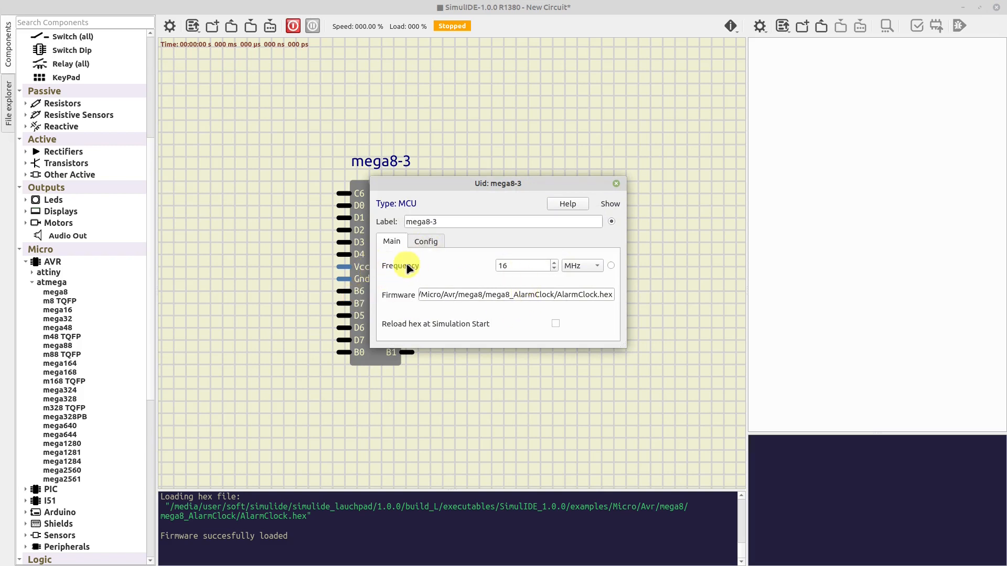
In mega8-3 properties, toggle Reload hex at Simulation Start on and back off.
left_click(521, 265)
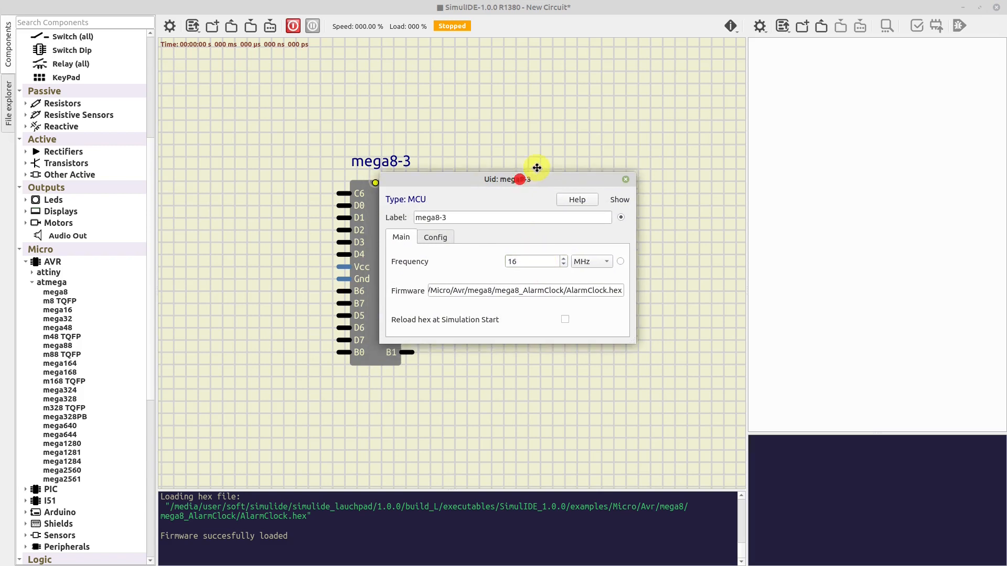
left_click_drag(536, 178, 594, 53)
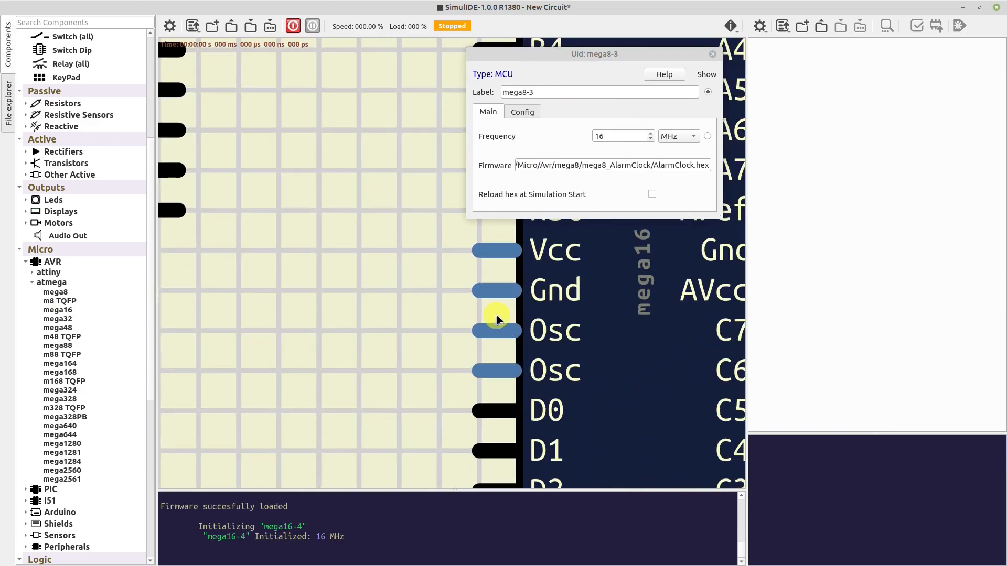
mouse_move(510, 385)
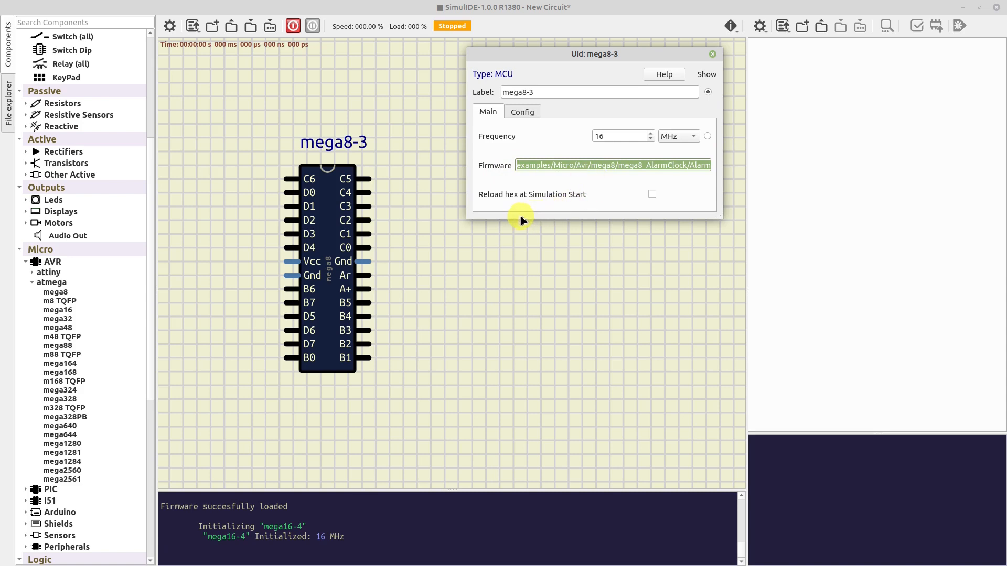
mouse_move(485, 200)
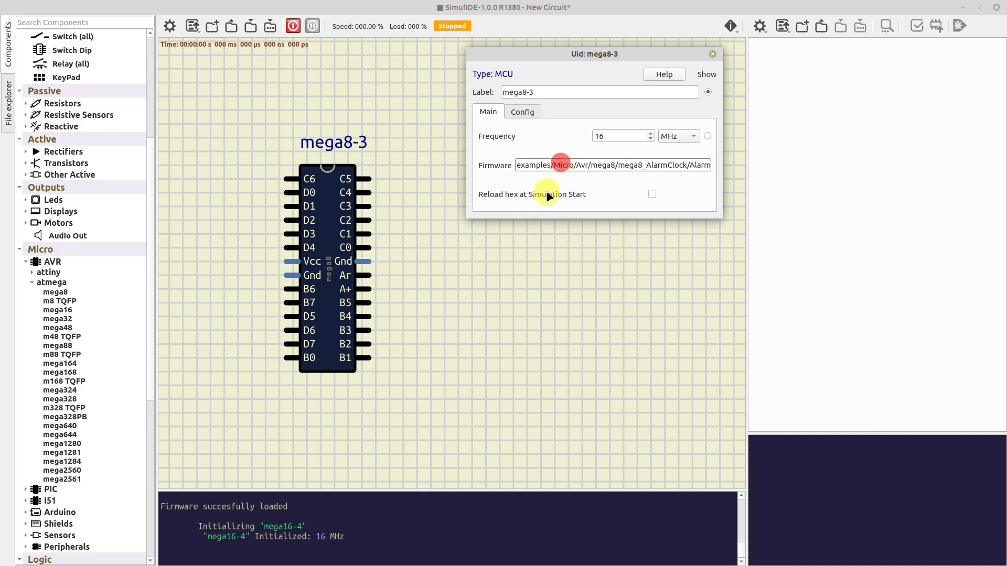
mouse_move(571, 205)
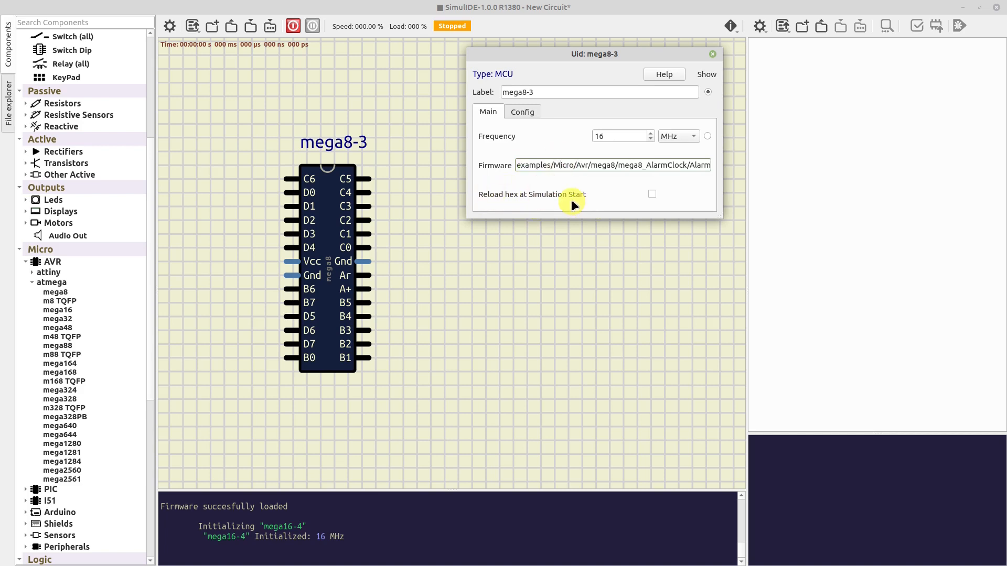
left_click(651, 194)
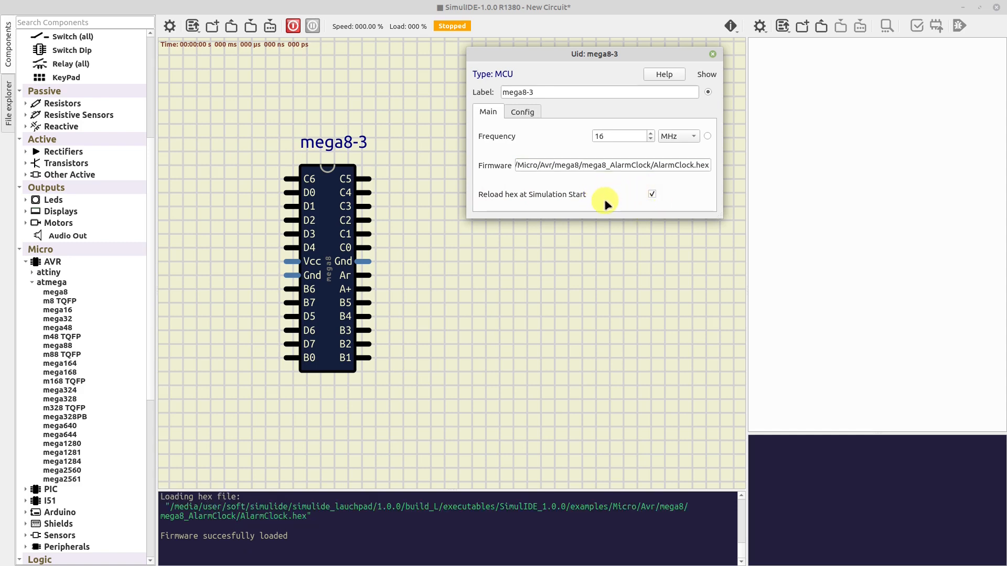
left_click(651, 194)
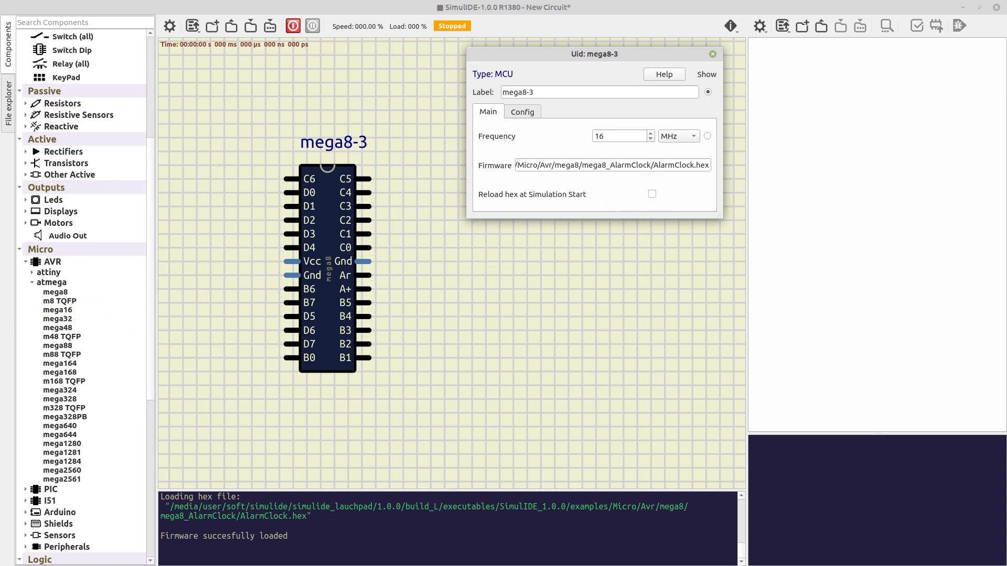
mouse_move(504, 146)
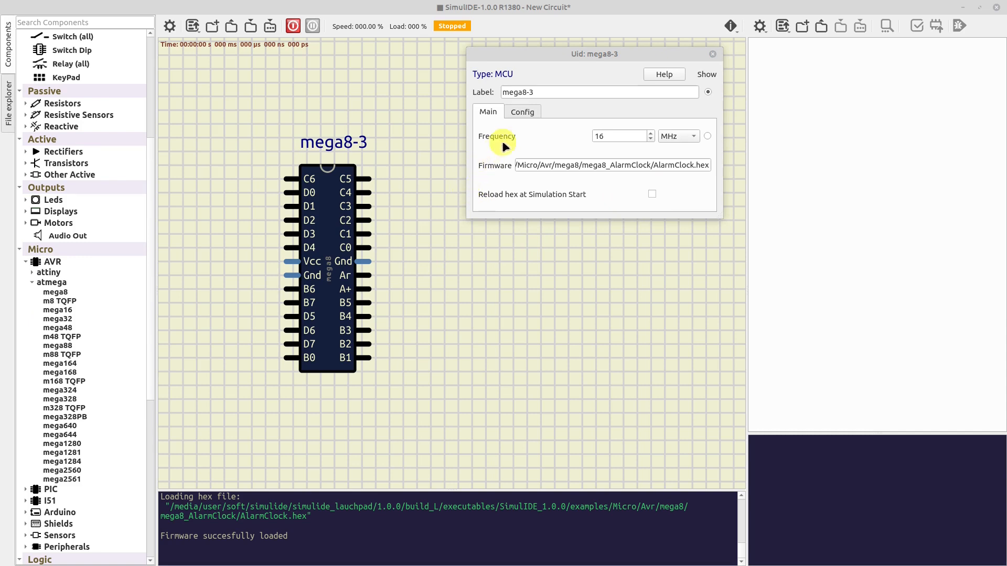
Enable the reset pin in the Config tab and power on the simulation.
left_click(521, 111)
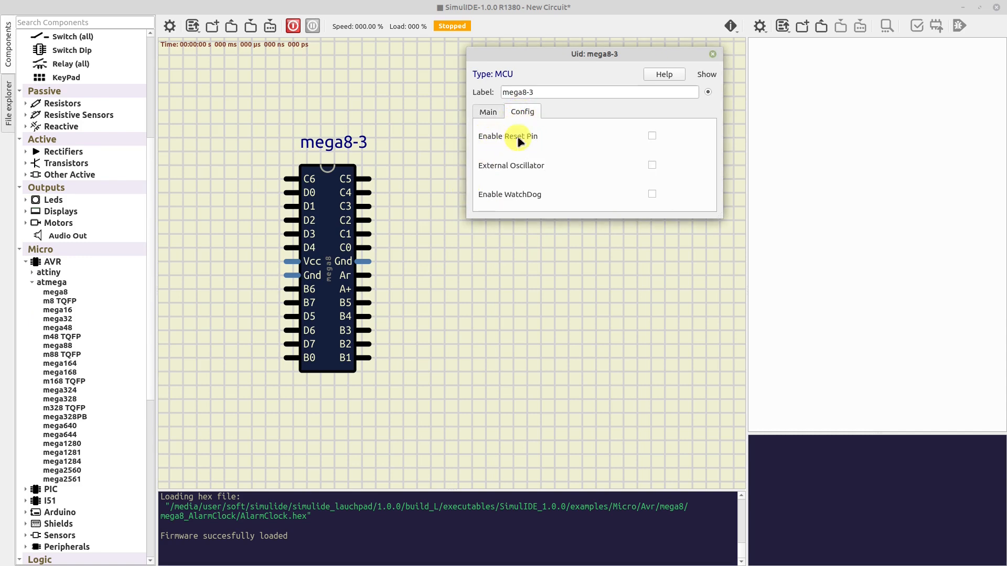
left_click(651, 137)
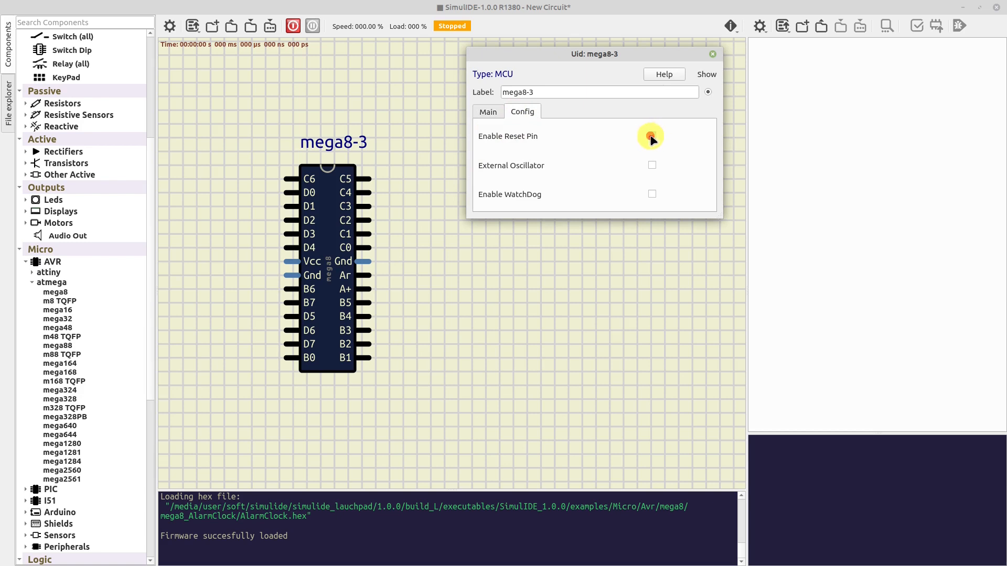
left_click(652, 136)
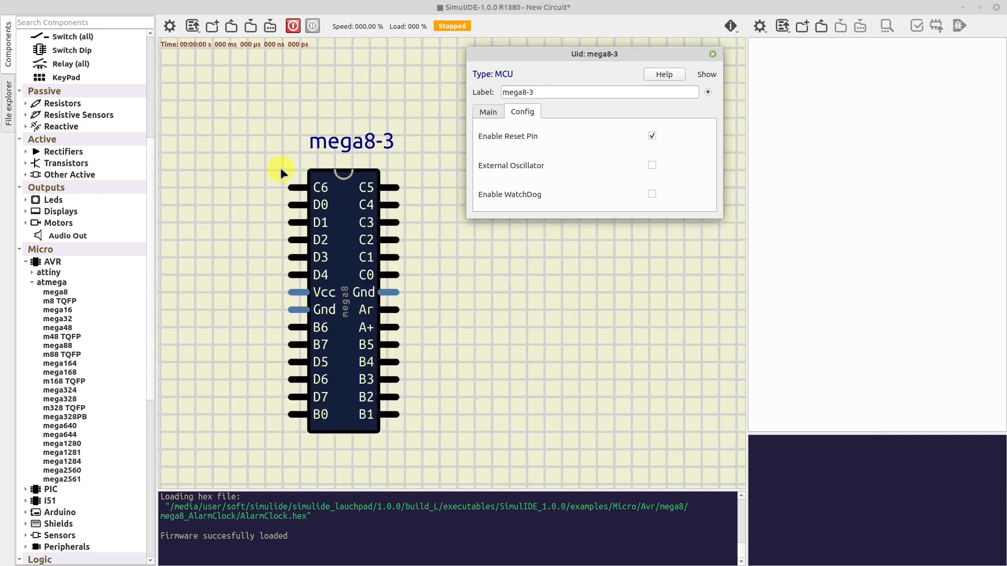
left_click(292, 25)
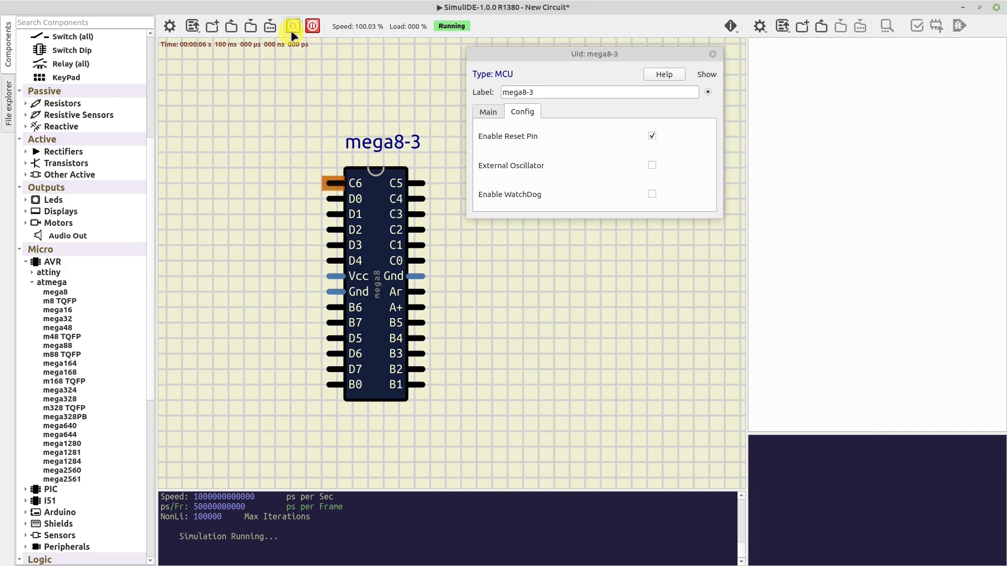
Stop, wire the push switch to reset pin C6, run briefly and stop again.
left_click(313, 27)
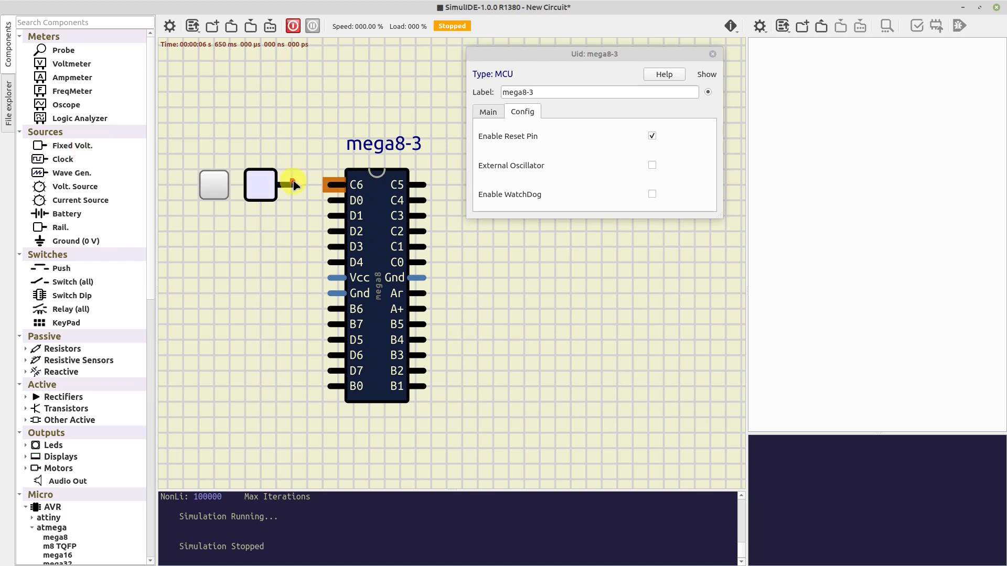
left_click(293, 25)
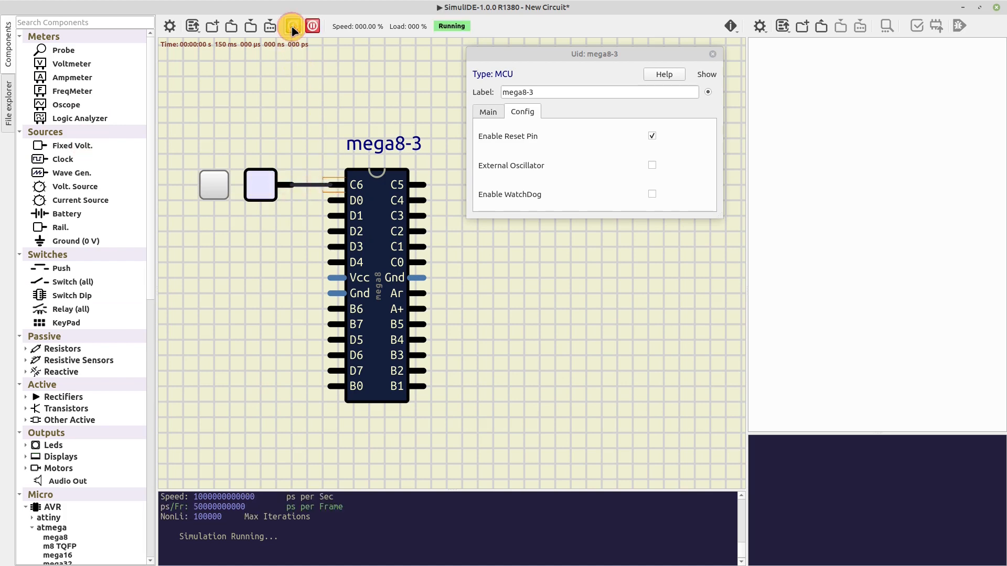
left_click(291, 25)
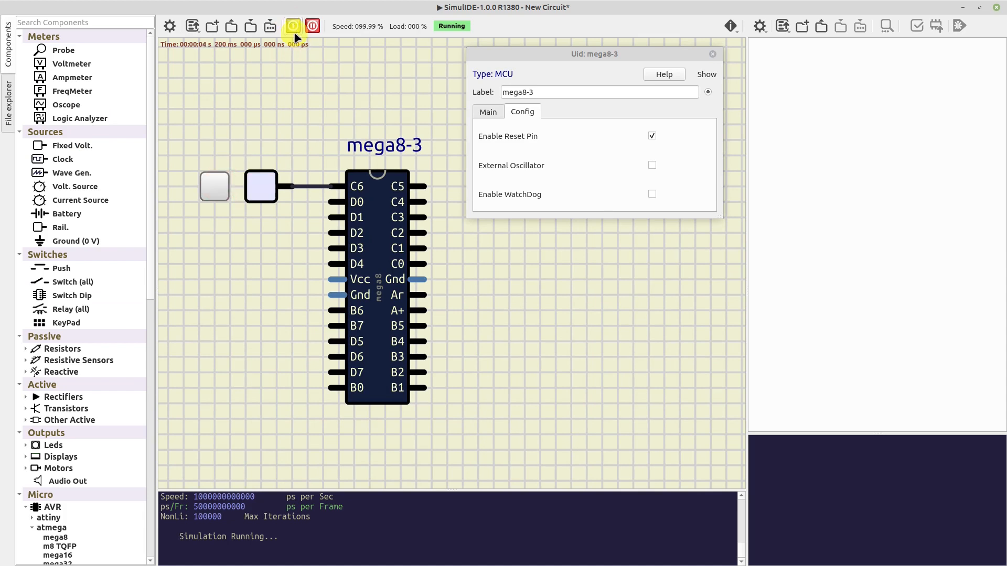
left_click(312, 25)
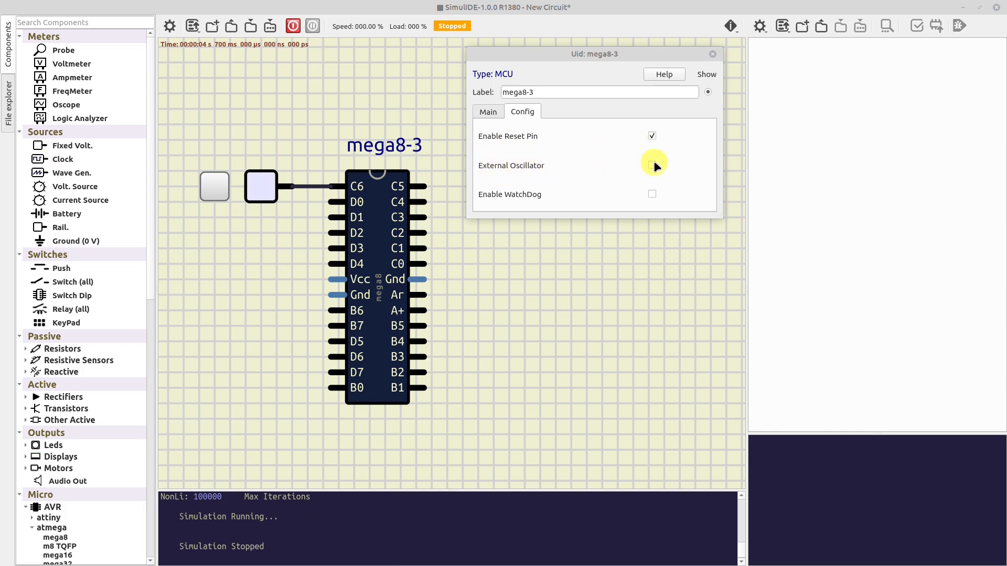
Tick External Oscillator and Enable WatchDog in the mega8-3 Config tab.
left_click(651, 164)
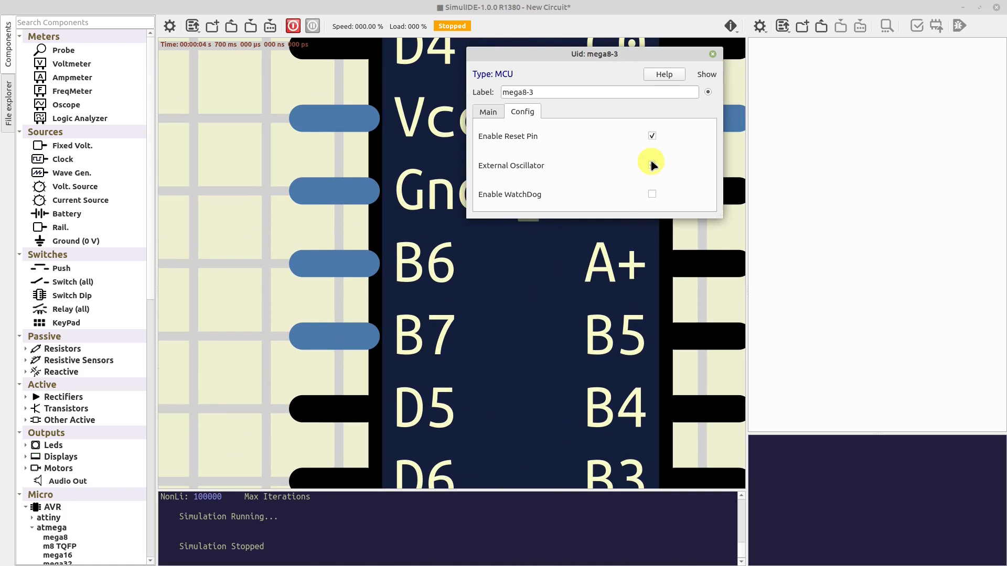
left_click(651, 165)
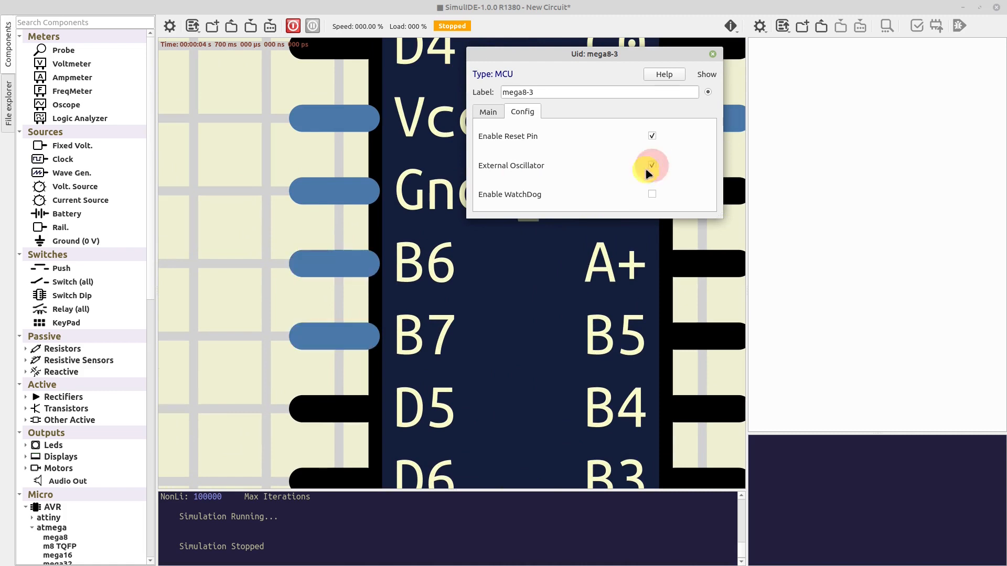
left_click(651, 164)
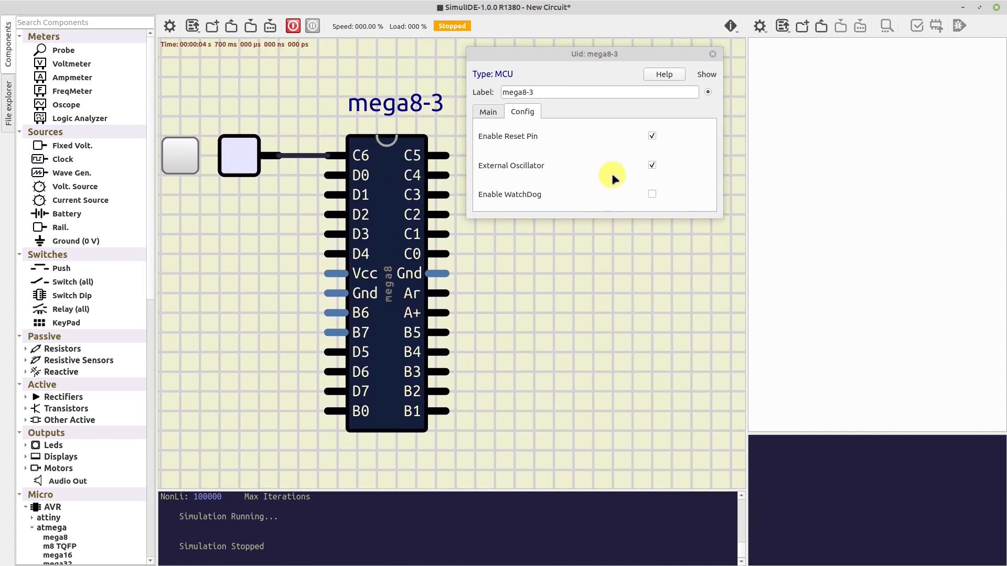
mouse_move(653, 196)
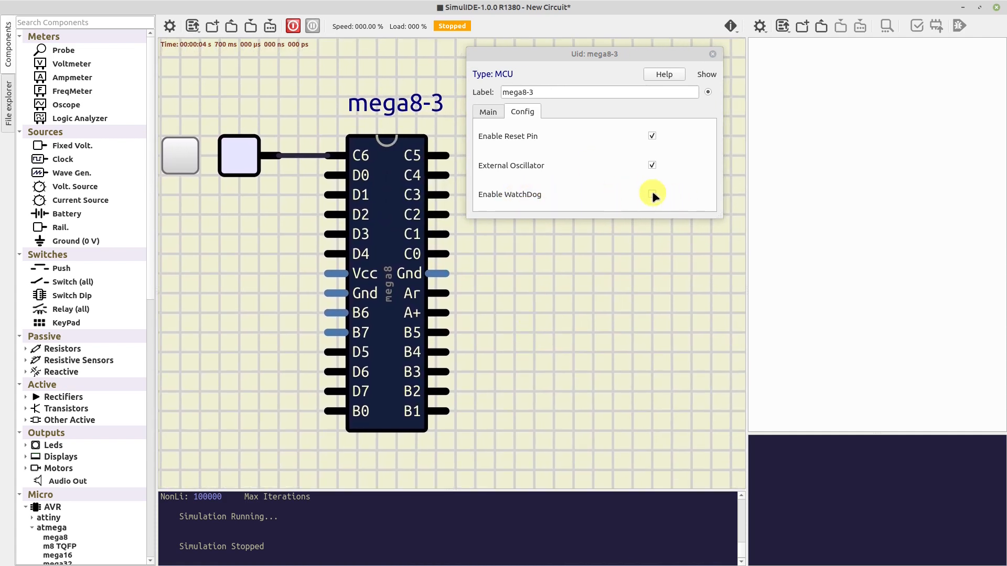
left_click(651, 194)
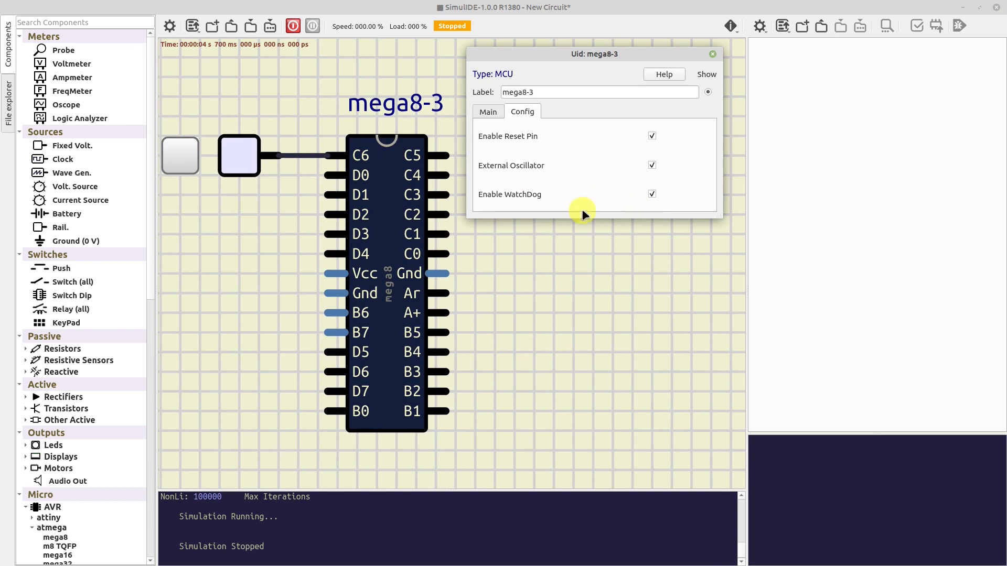
mouse_move(576, 294)
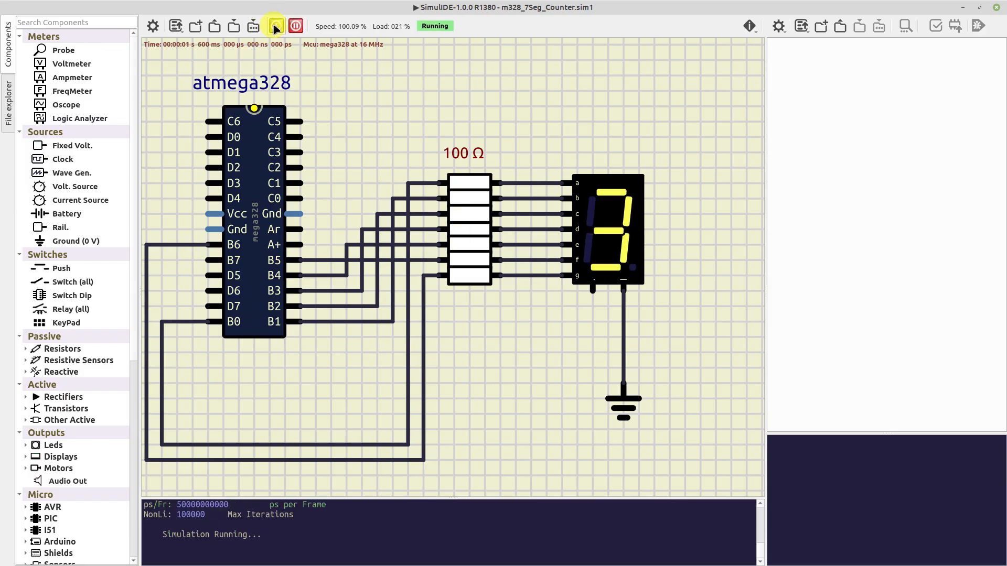
left_click(275, 27)
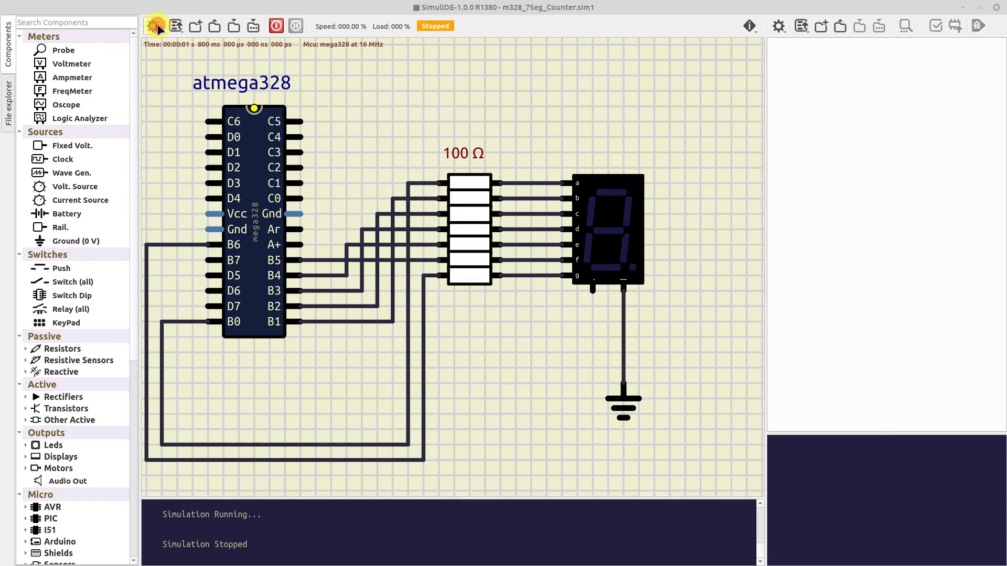
left_click(158, 26)
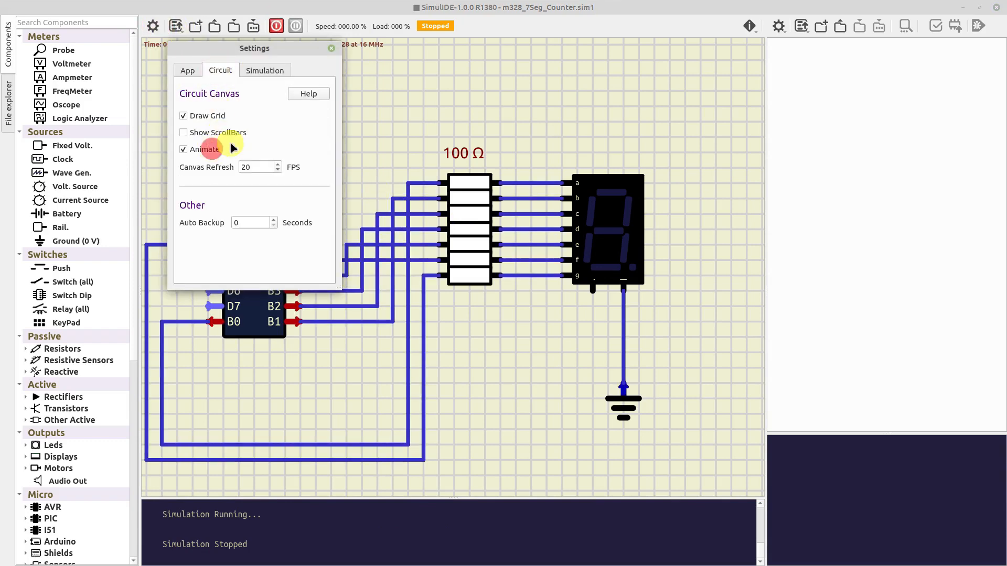
left_click(331, 47)
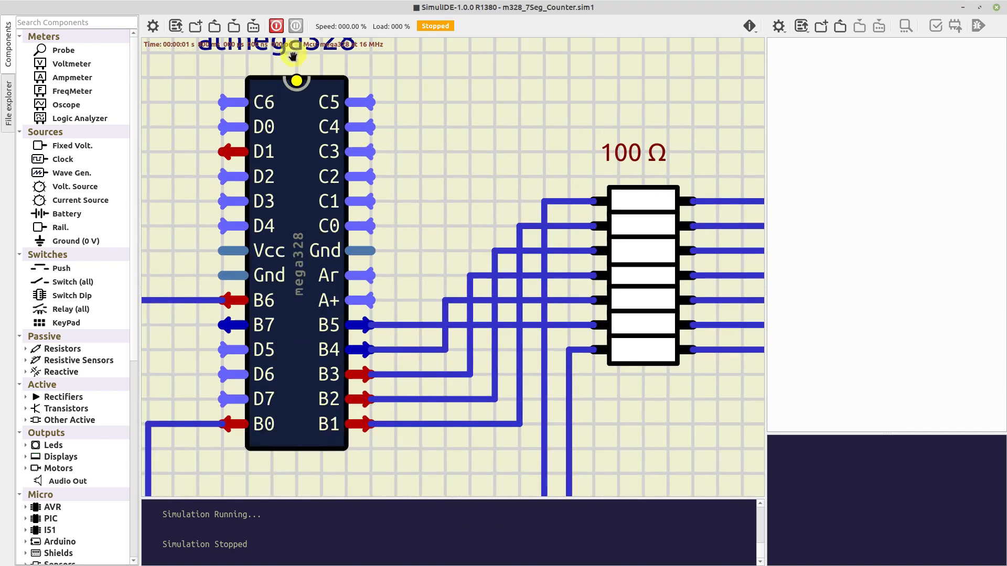
left_click(275, 25)
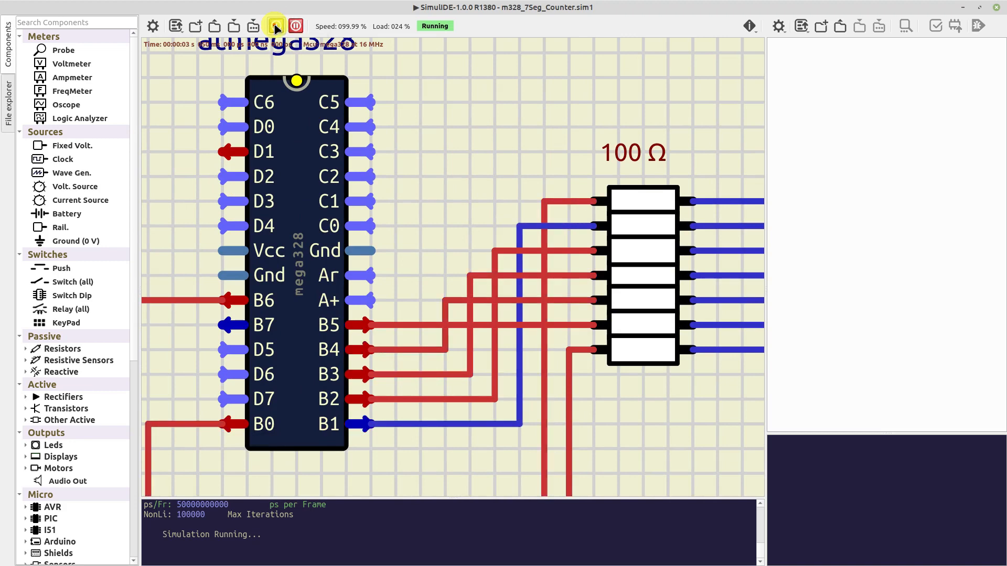
left_click(293, 25)
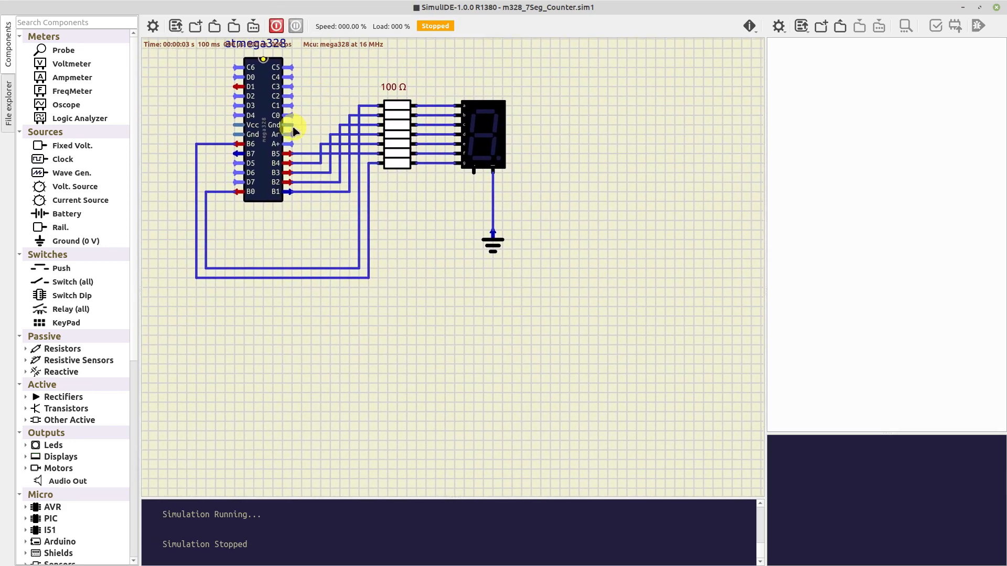
Open the atmega328 Mcu Monitor and enlarge it so the full hex memory grid shows.
right_click(293, 132)
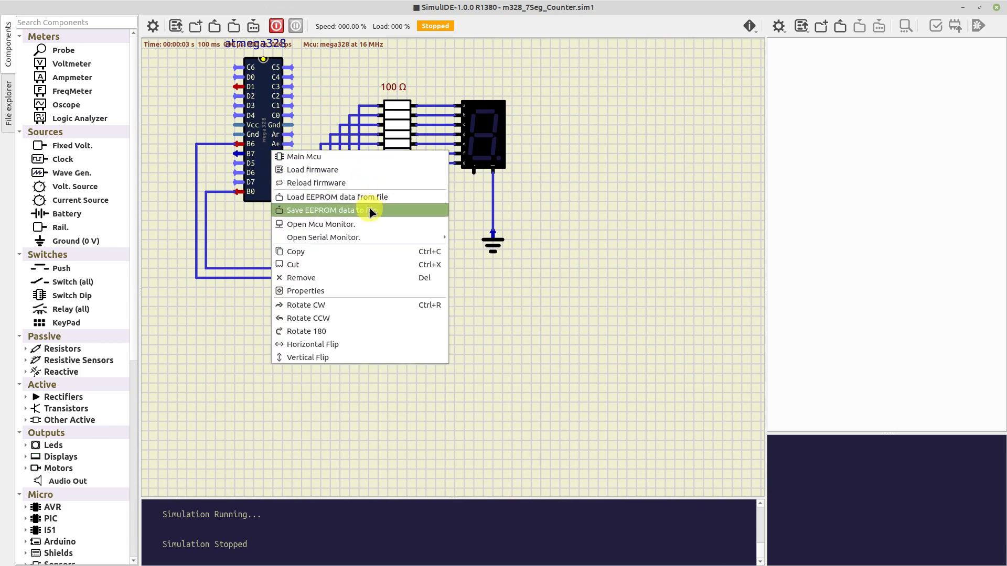
left_click(321, 224)
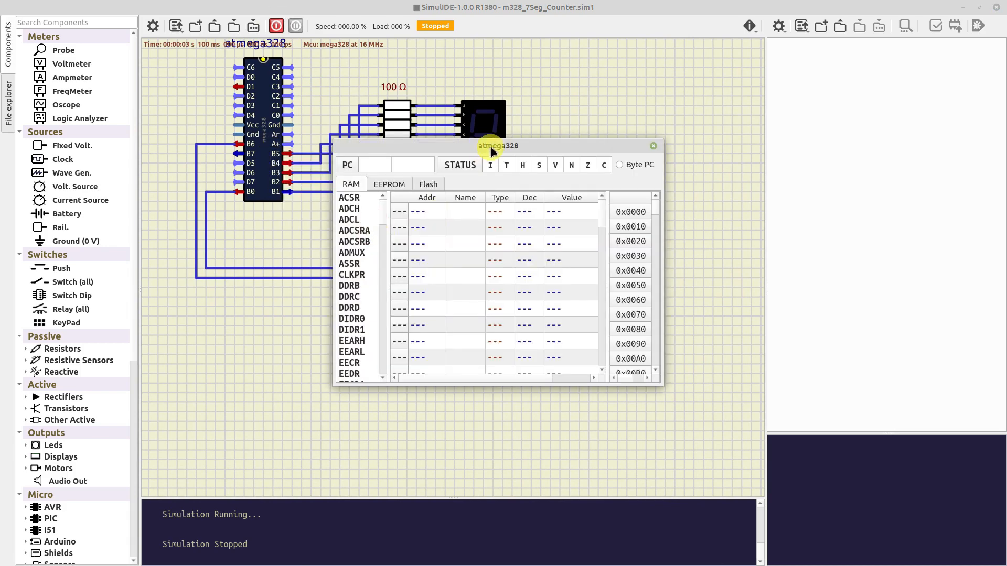
left_click_drag(499, 146, 180, 300)
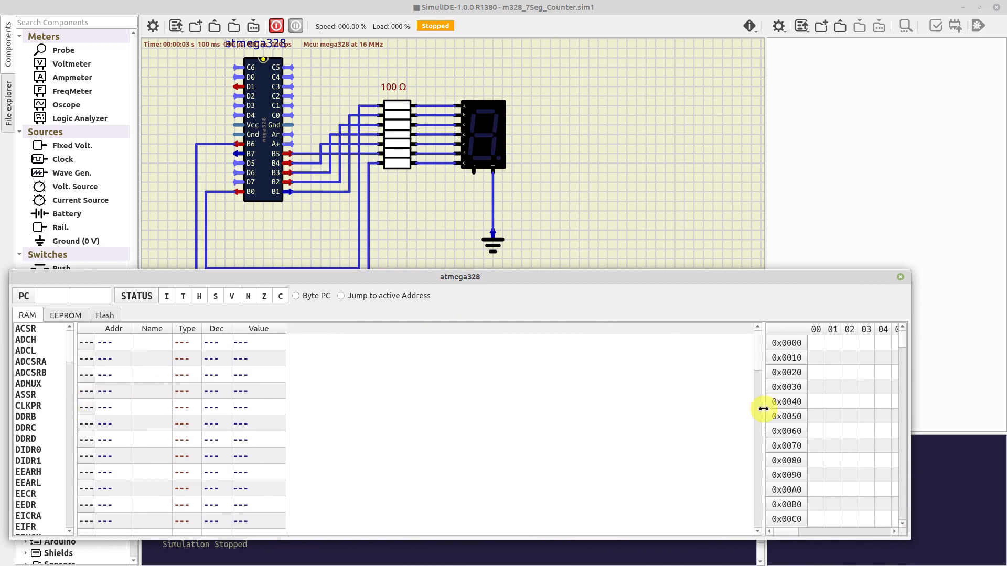
left_click_drag(764, 409, 315, 431)
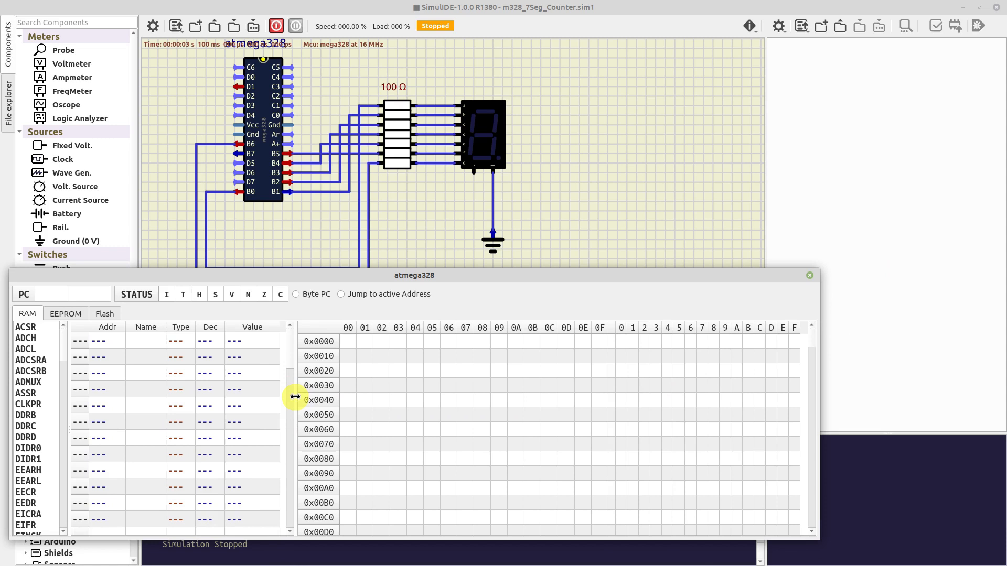
left_click_drag(414, 275, 488, 285)
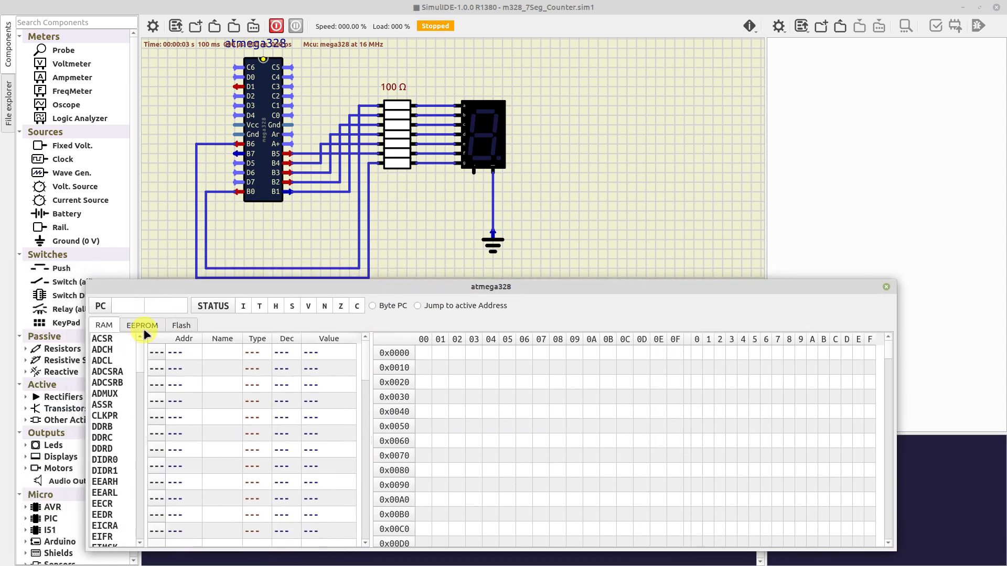
View the EEPROM and Flash tabs, return to RAM and start the simulation.
left_click(141, 326)
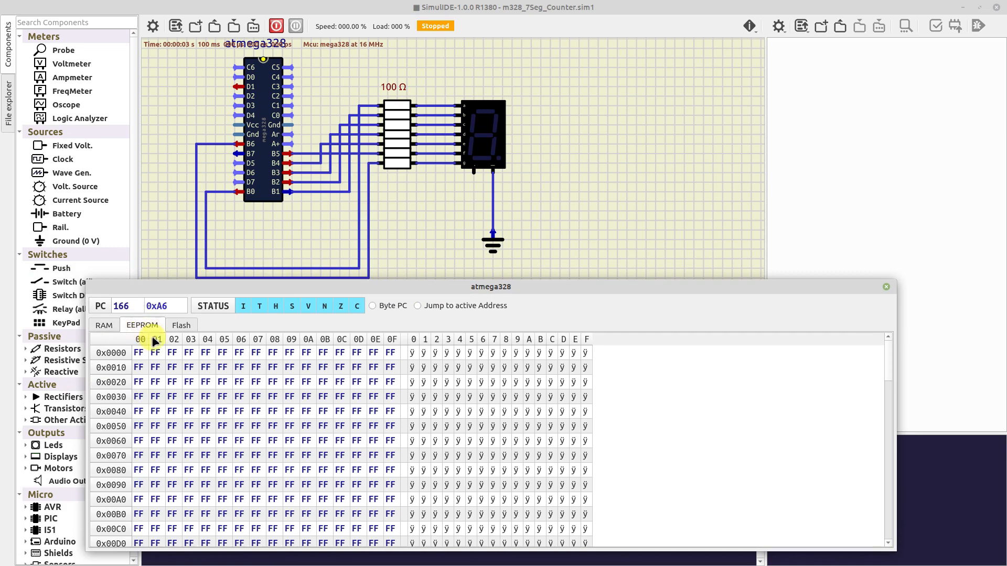
left_click(181, 325)
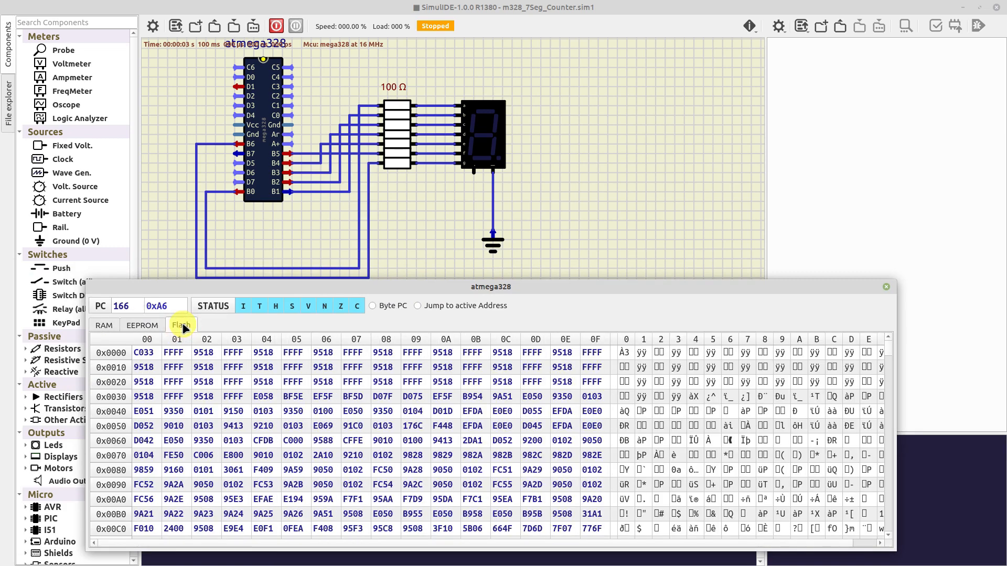
left_click(104, 325)
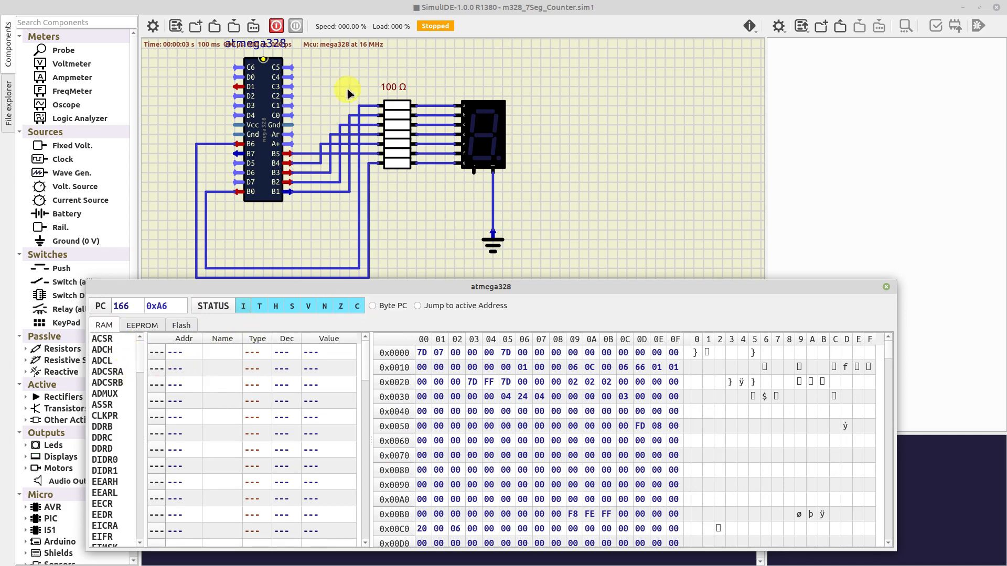
left_click(276, 25)
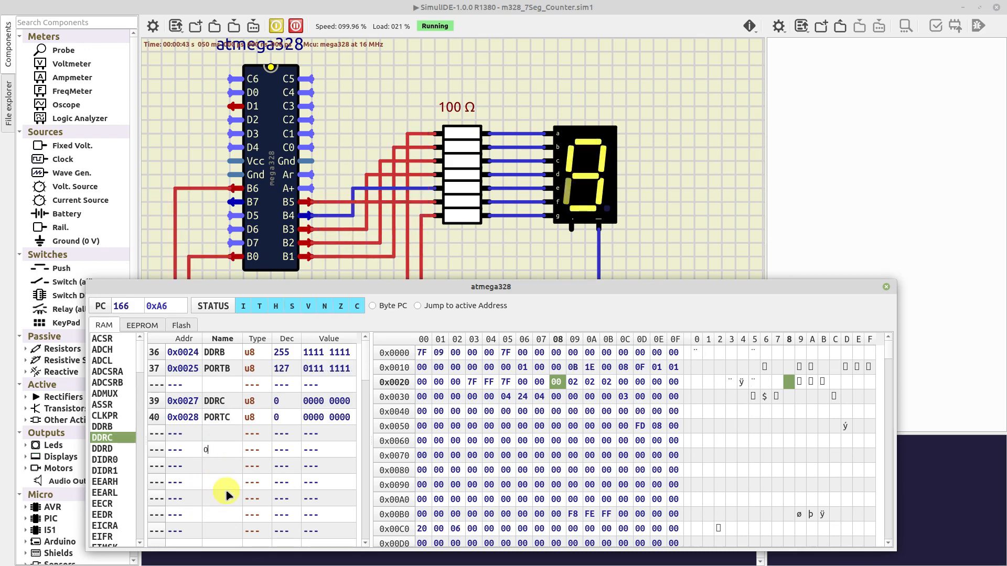
Add address 0x23 to the RAM watch list alongside DDRB, PORTB, DDRC and PORTC.
type("0x23")
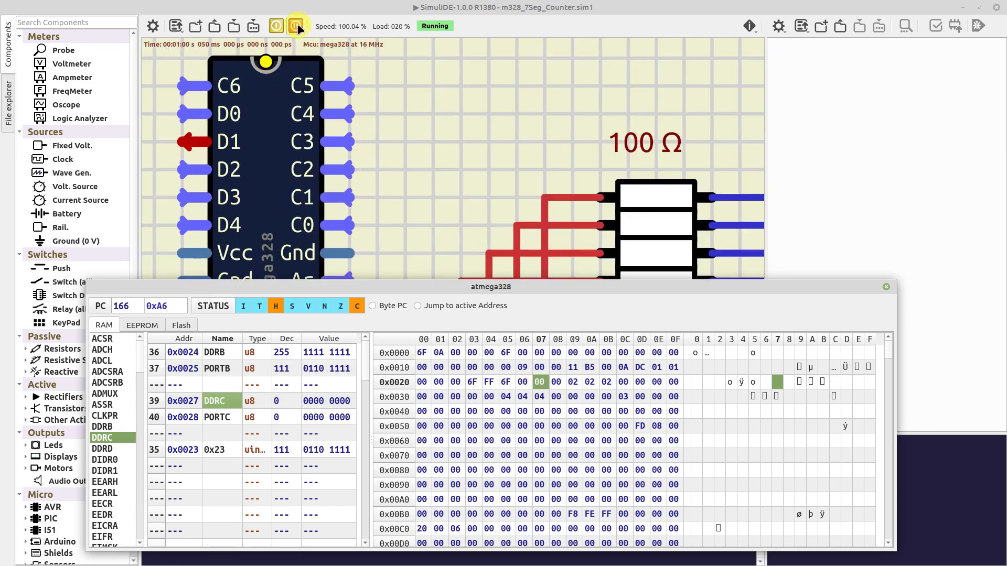
Pause, set DDRC to 127 and PORTC to 35 in the RAM table, then resume the counter.
left_click(296, 26)
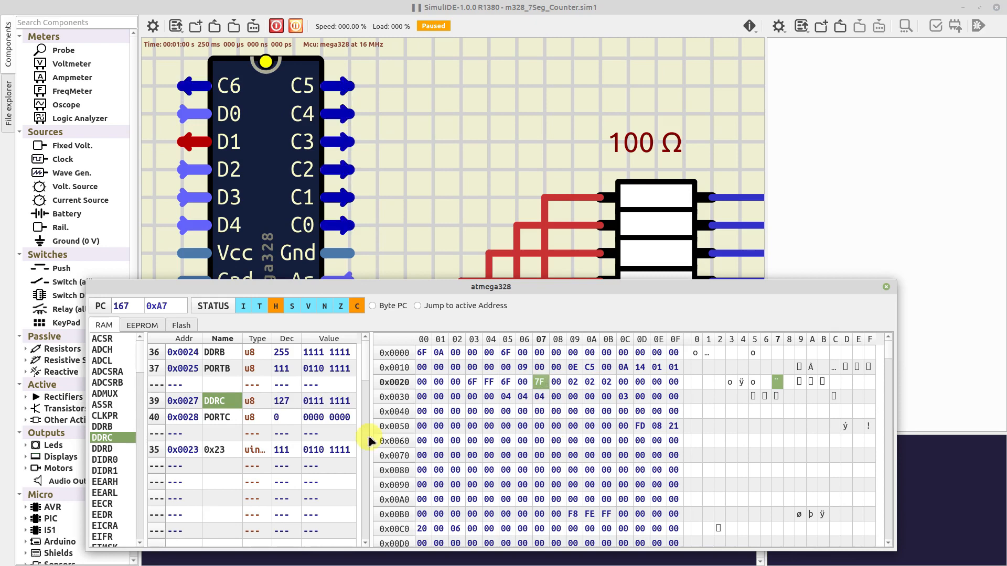
mouse_move(344, 85)
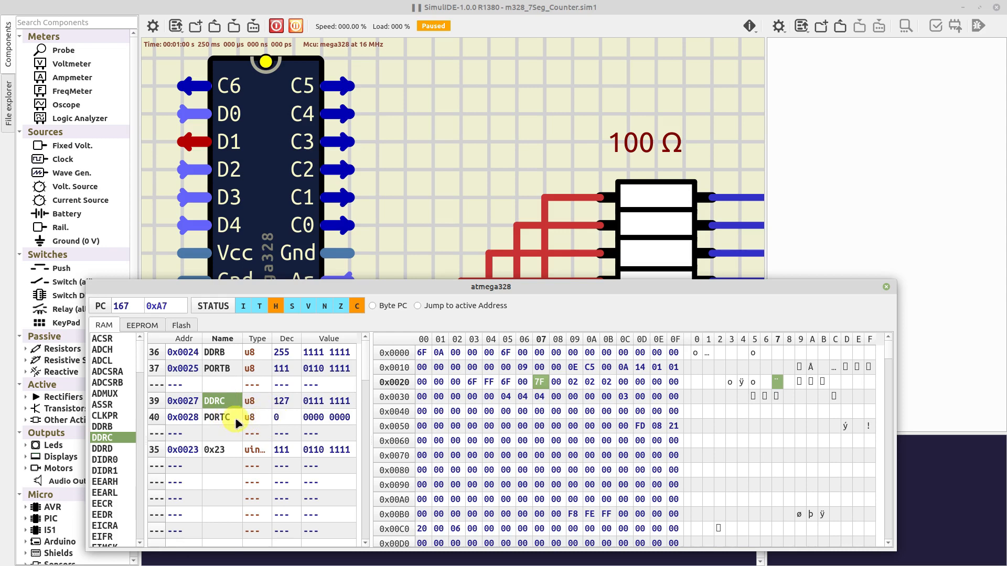
left_click(294, 25)
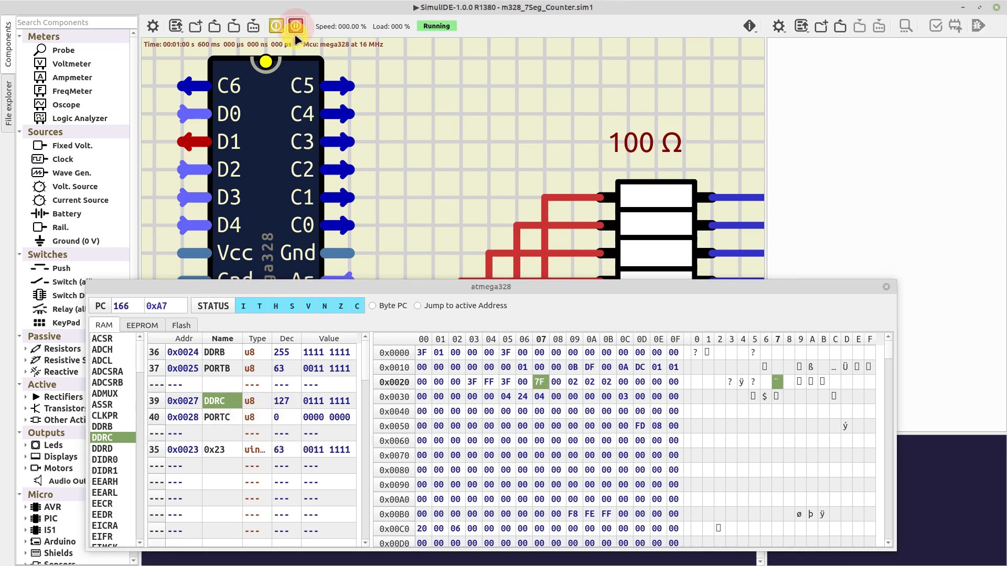
left_click(294, 25)
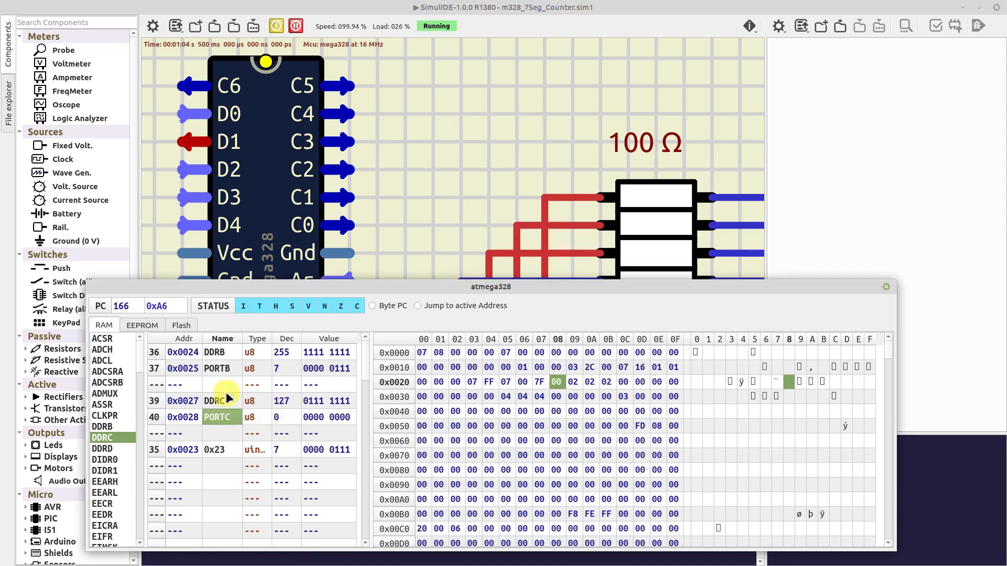
left_click(295, 25)
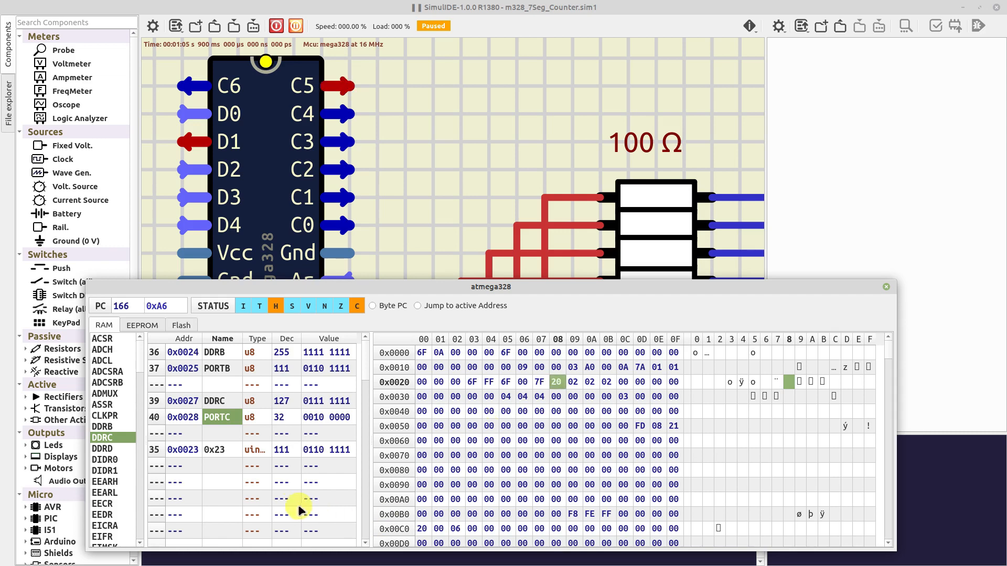
mouse_move(351, 108)
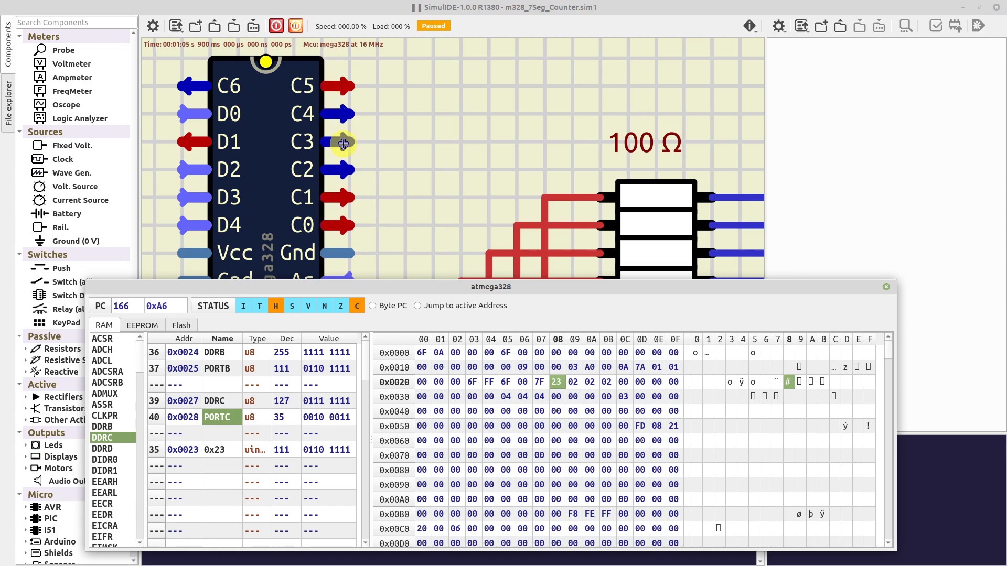
left_click(275, 25)
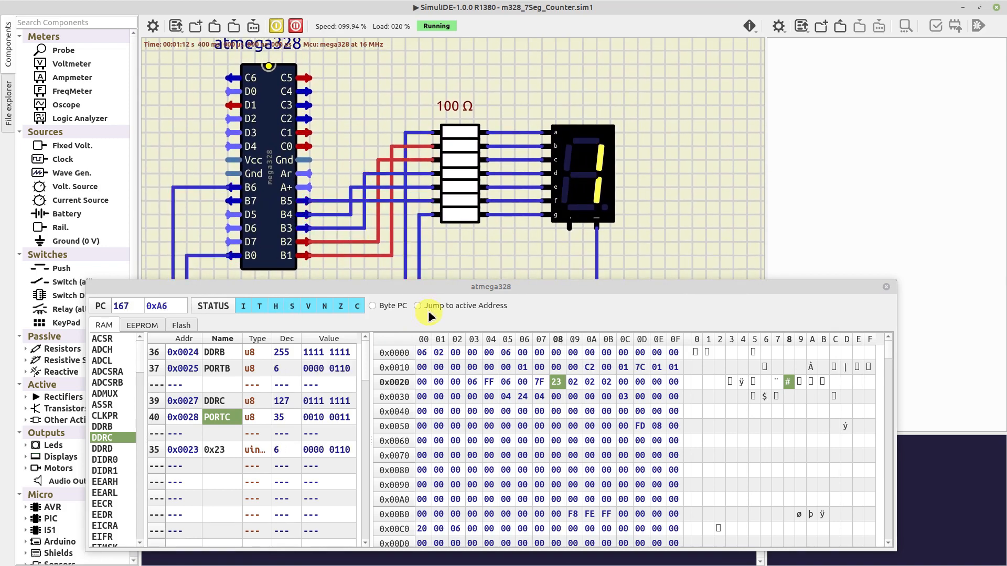
Browse the EEPROM and Flash tables and pause the counter at digit 0.
left_click(142, 325)
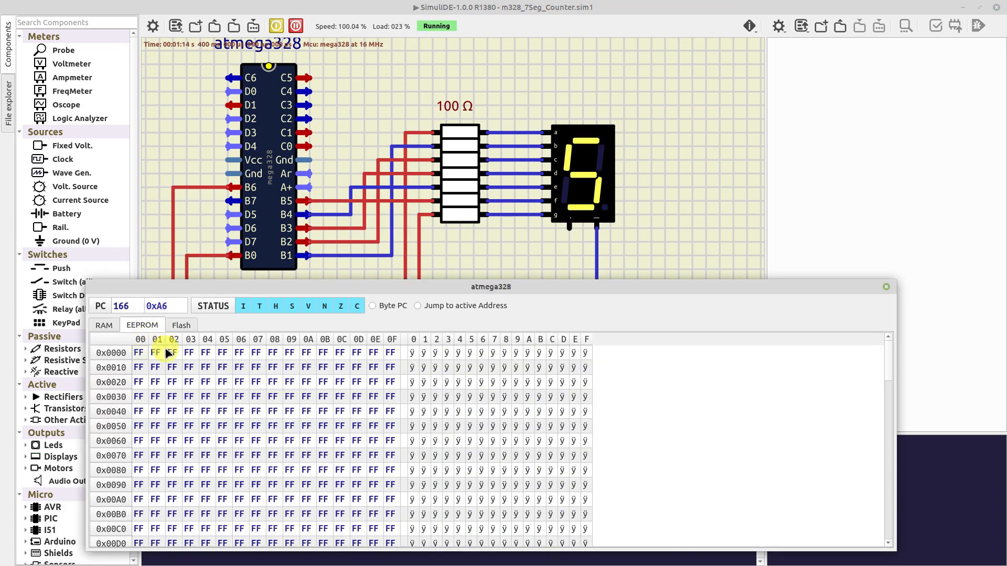
left_click(182, 325)
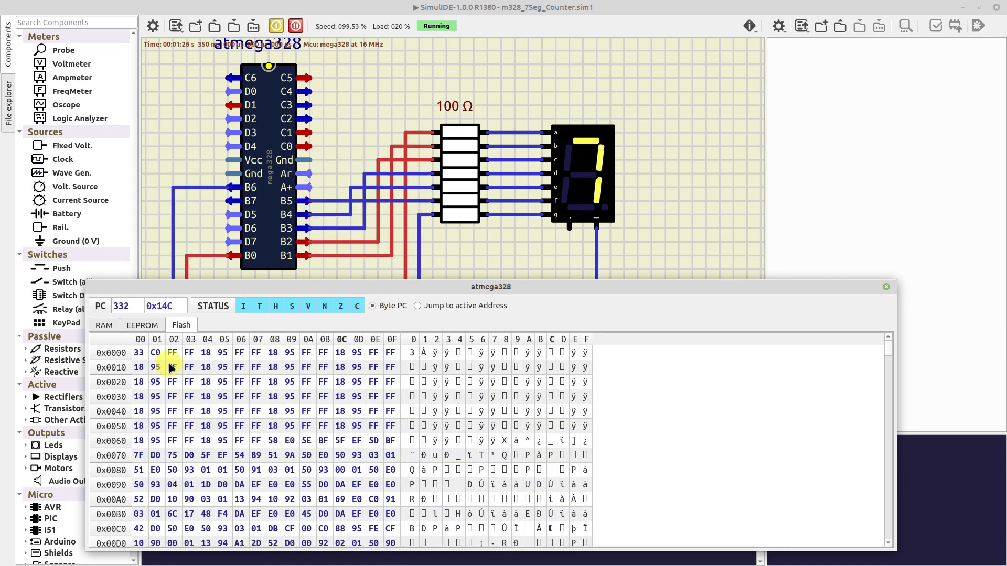
left_click(295, 25)
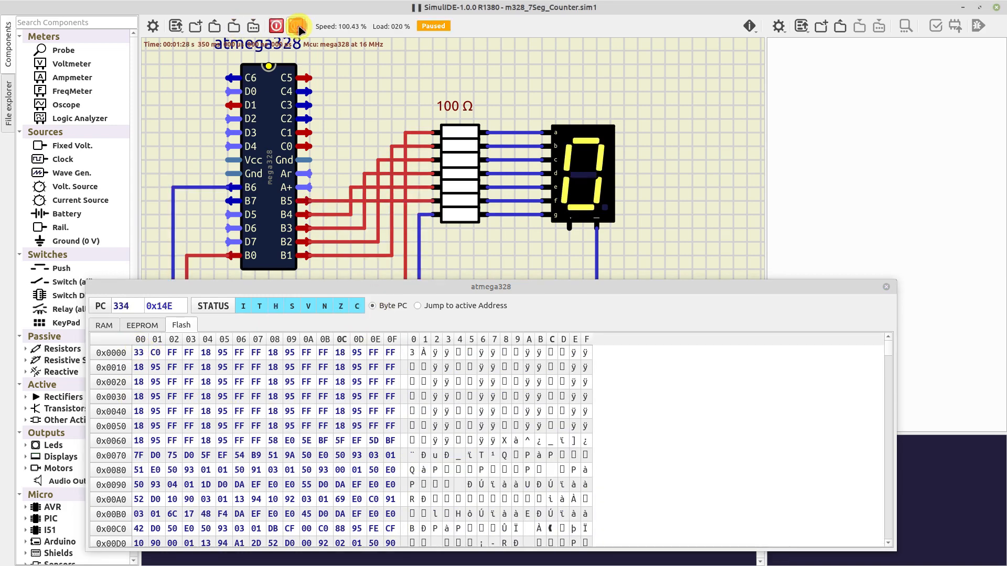
left_click(294, 25)
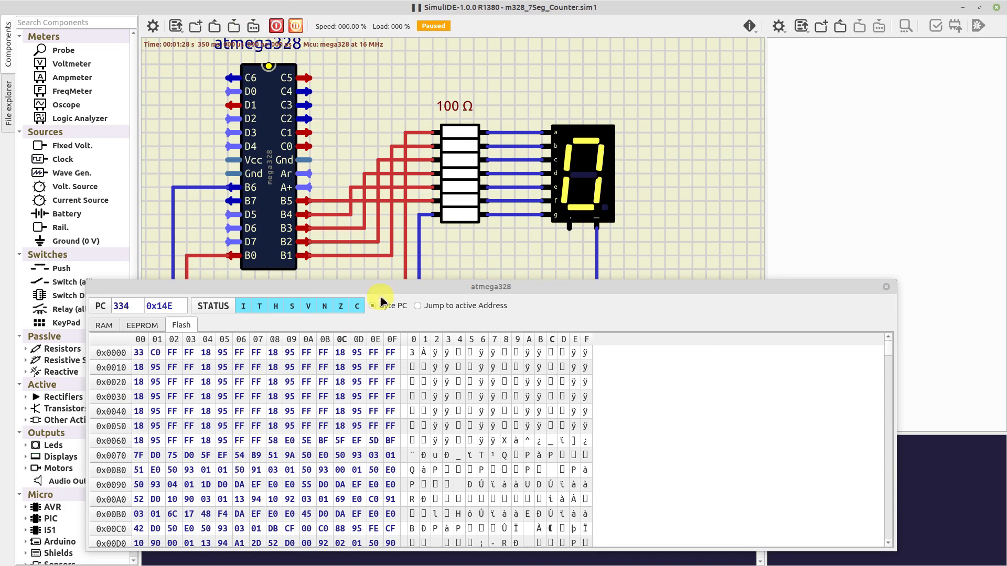
Untick Byte PC so Flash shows 16-bit words instead of bytes.
left_click(371, 305)
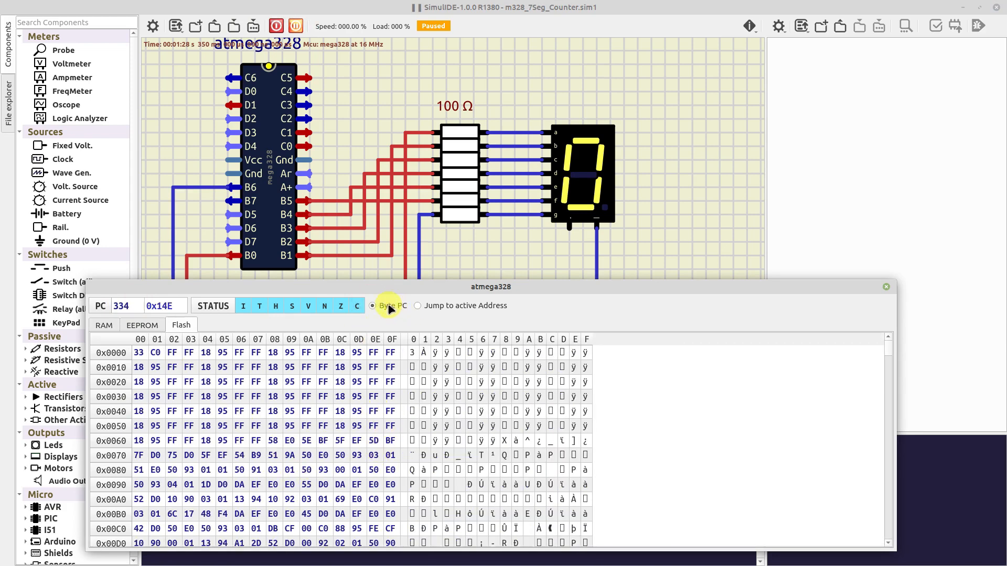
left_click(372, 306)
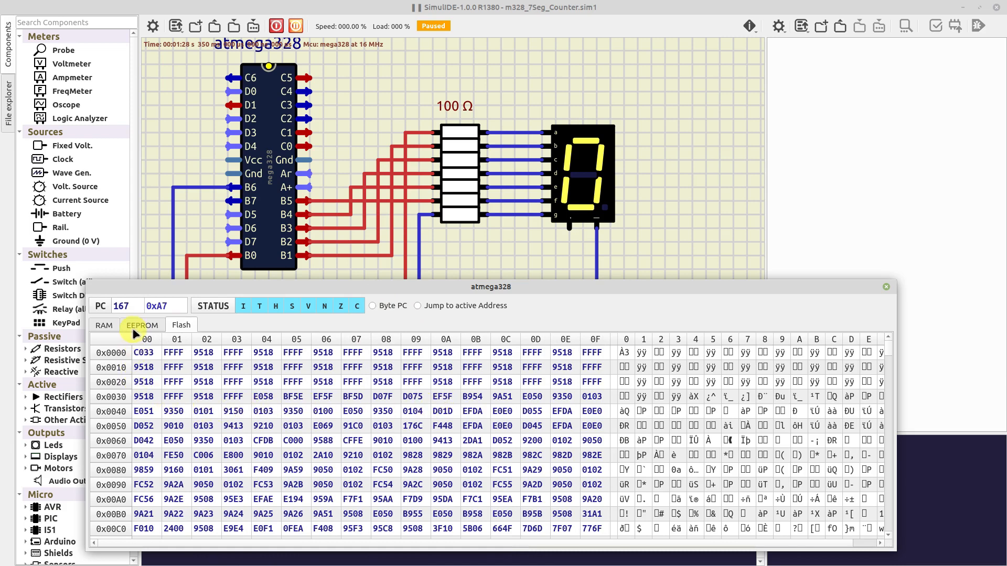
Edit two EEPROM cells to 21 and FA, then return to the RAM view.
left_click(142, 324)
type("1")
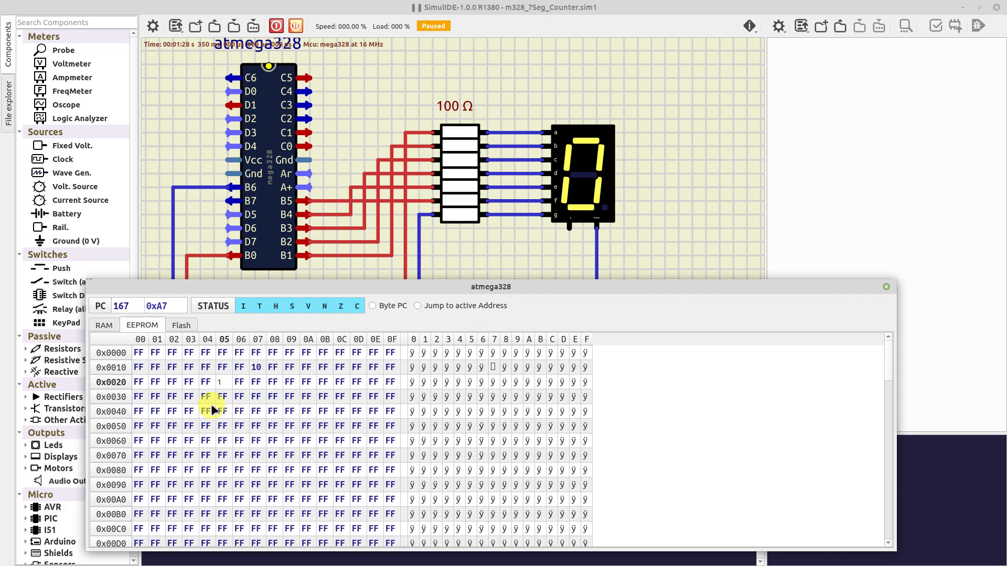
type("21")
left_click(306, 382)
type("0")
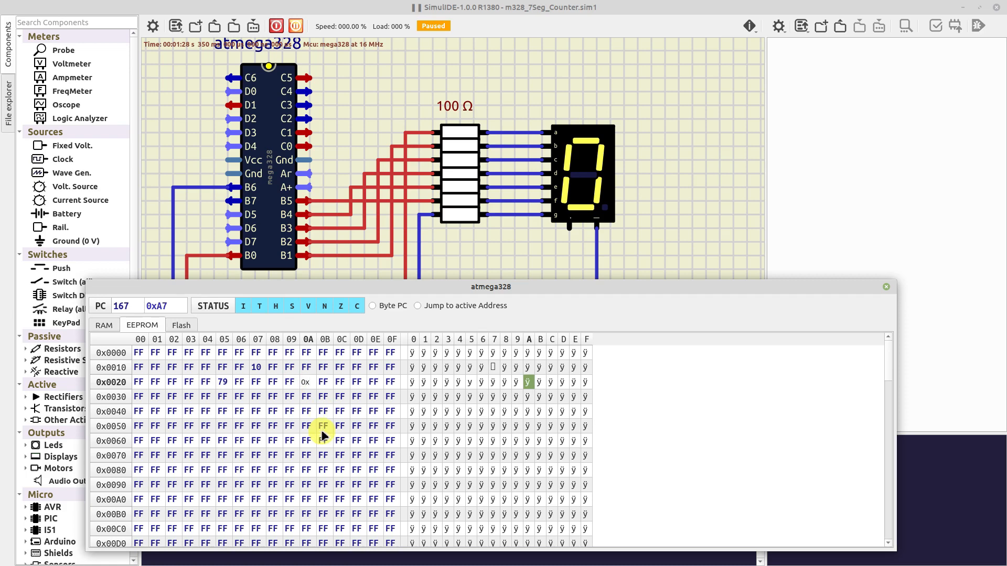
type("fa")
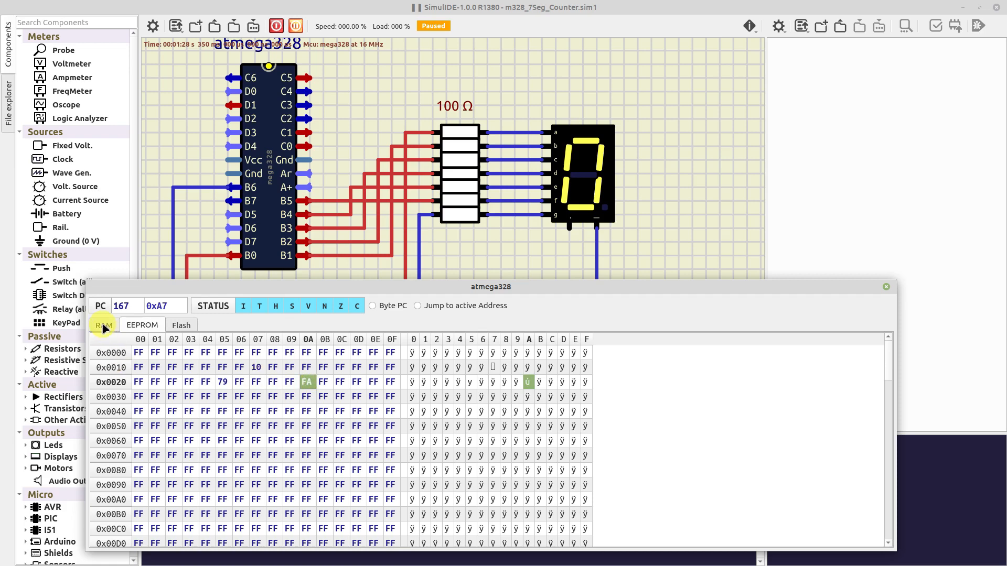
left_click(104, 325)
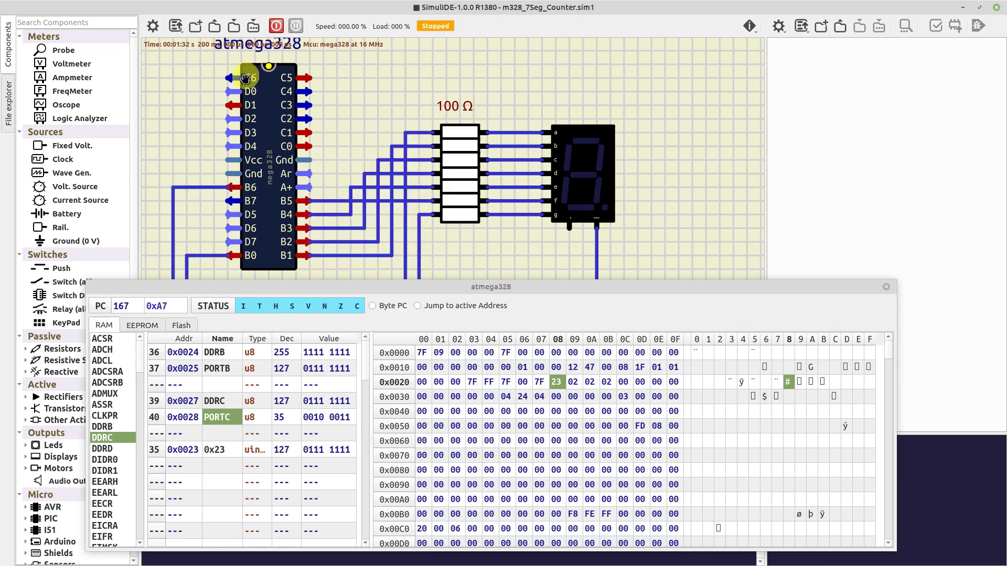
Close the monitor, start a new empty circuit and list the bundled examples.
left_click(885, 287)
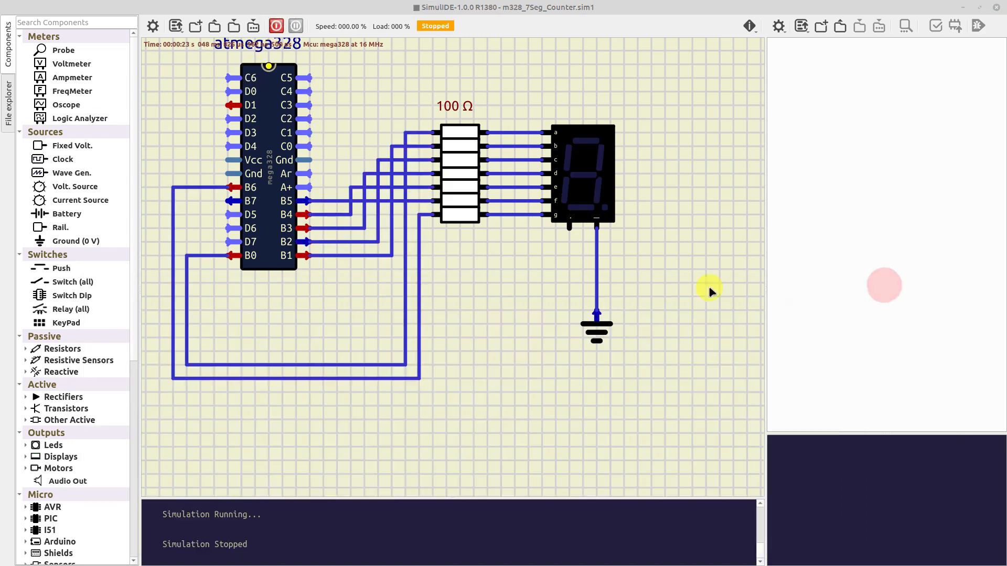
left_click(195, 26)
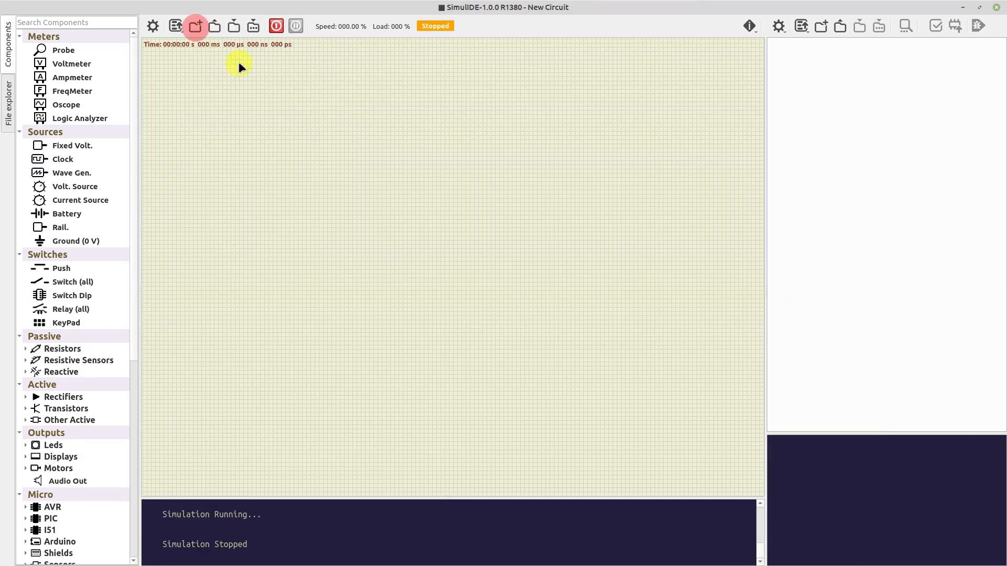
left_click(9, 106)
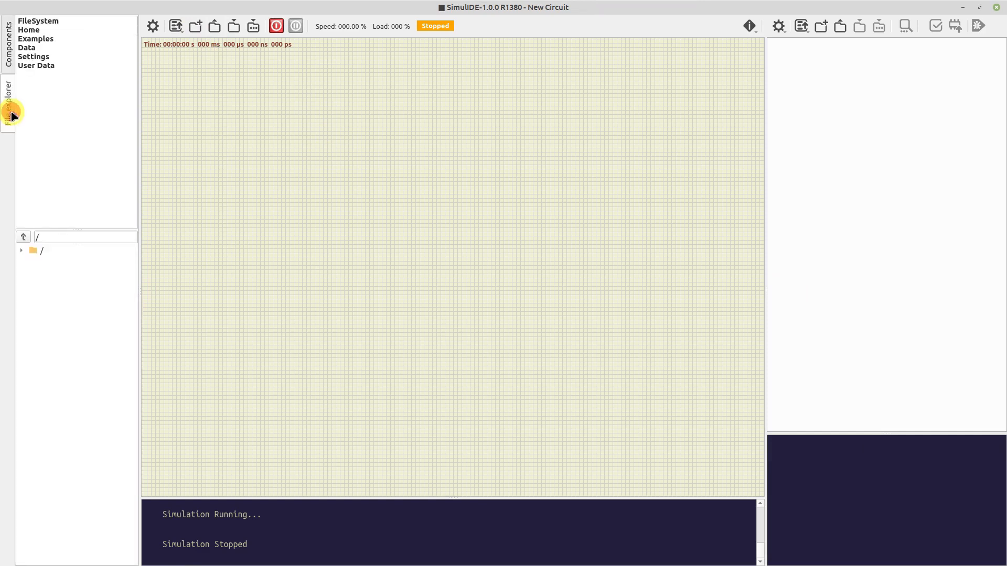
left_click(35, 39)
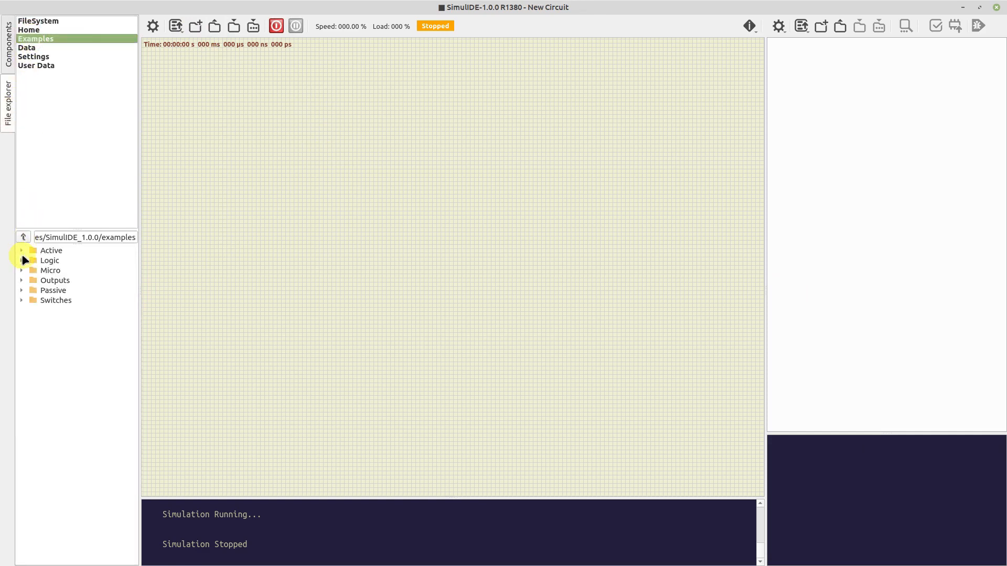
Expand Micro > Arduino down to the arduino_serial_echo folder.
left_click(22, 270)
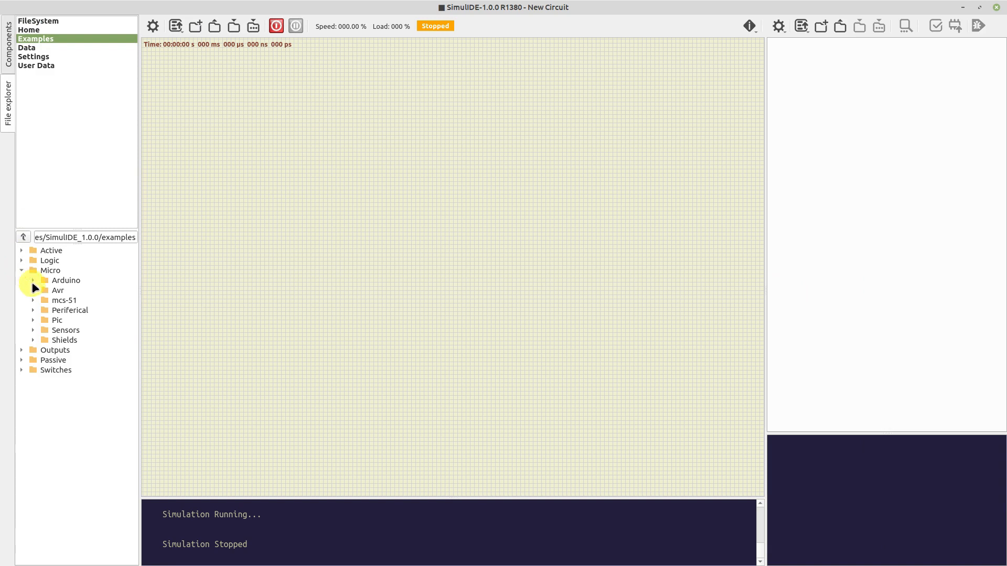
left_click(34, 280)
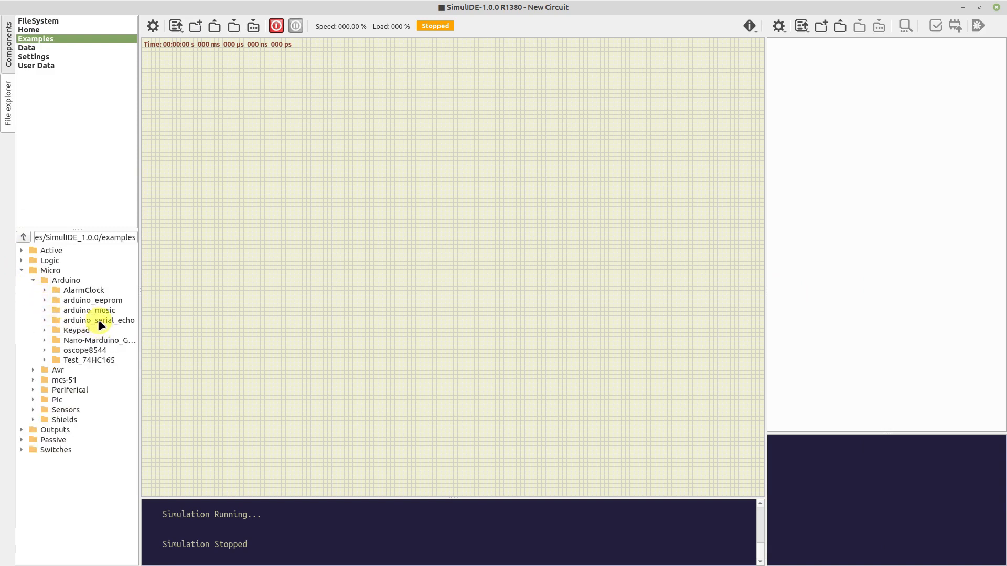
left_click(100, 320)
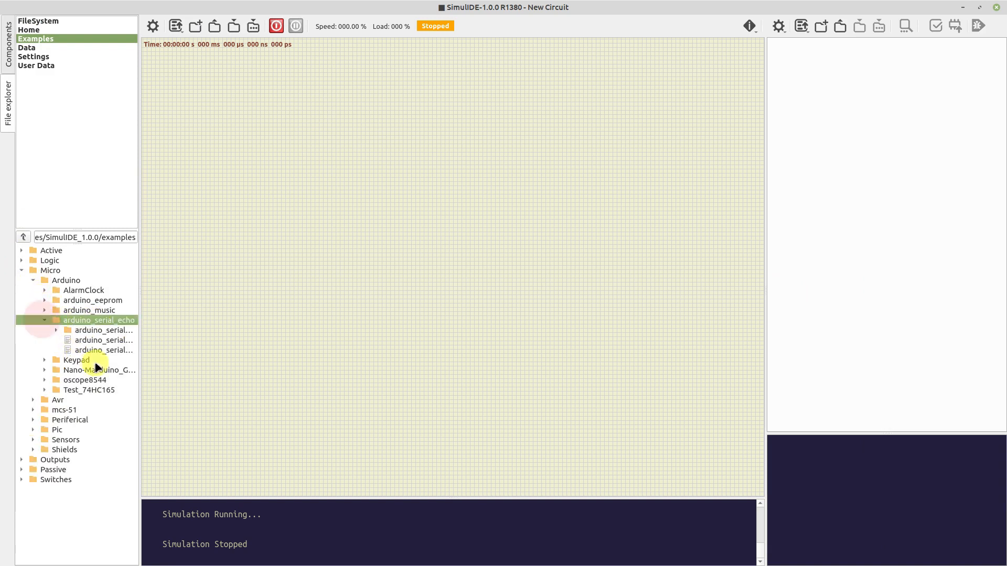
Load arduino_serial_echo.sim1 and place the Uno's Usart1 serial monitor over the board.
double_click(102, 350)
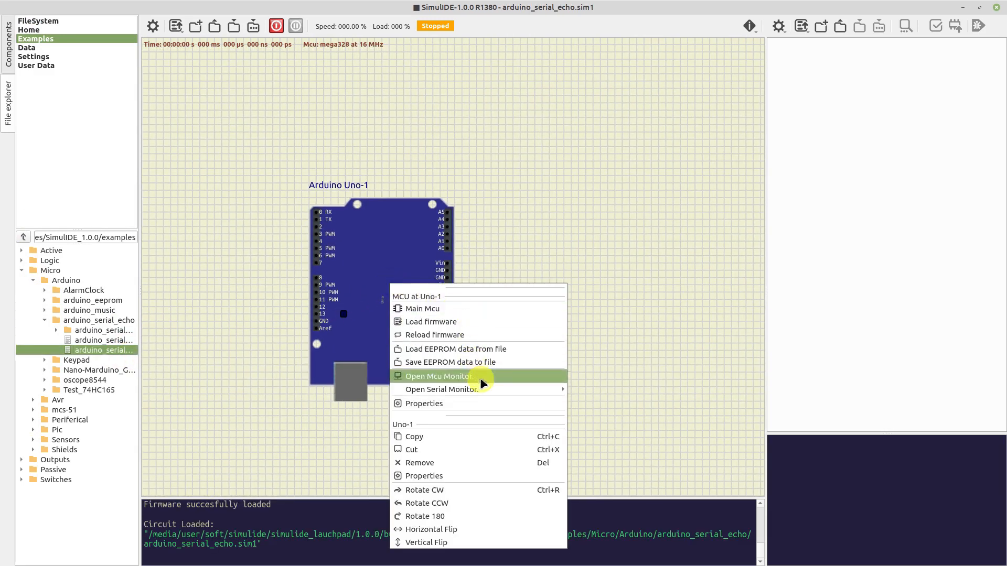
mouse_move(442, 389)
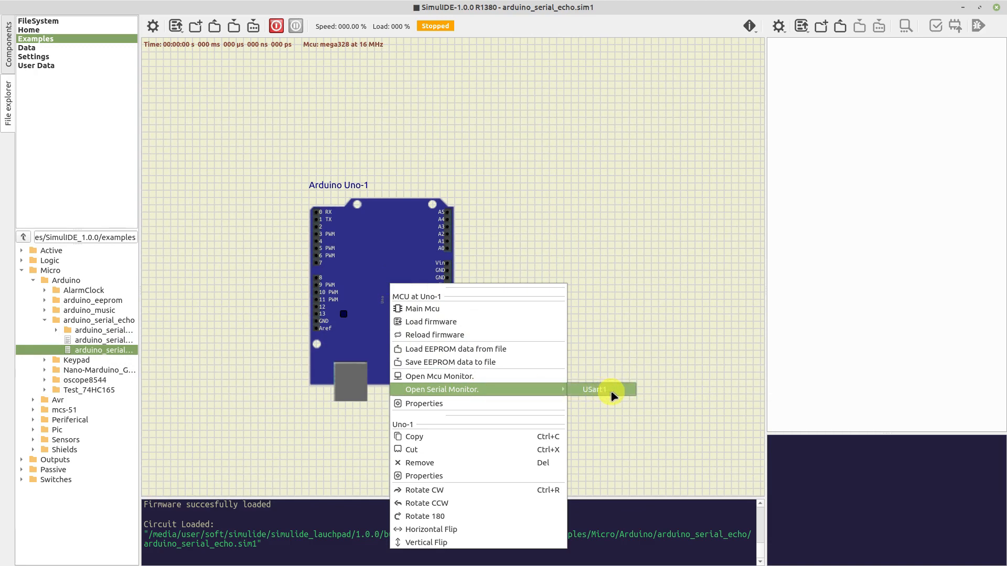
left_click(594, 389)
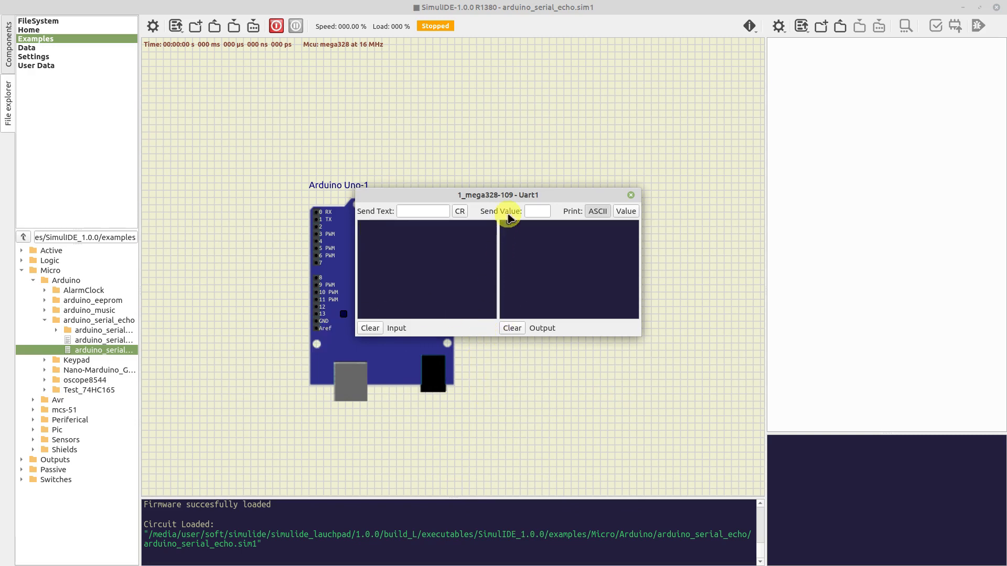
left_click_drag(496, 195, 436, 287)
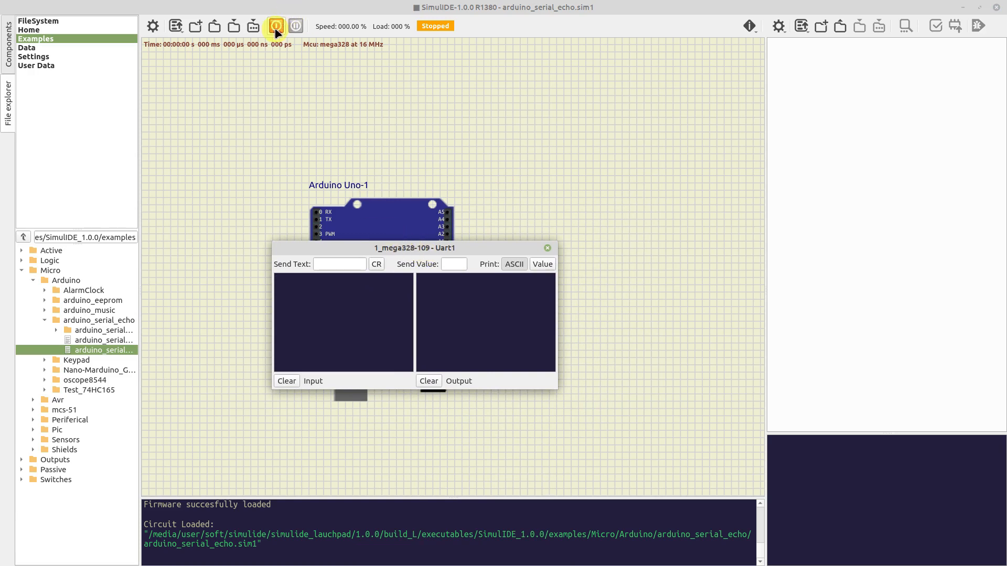
Start the simulation and send hello, seeing it echoed after the Serial echo Test greeting.
left_click(276, 25)
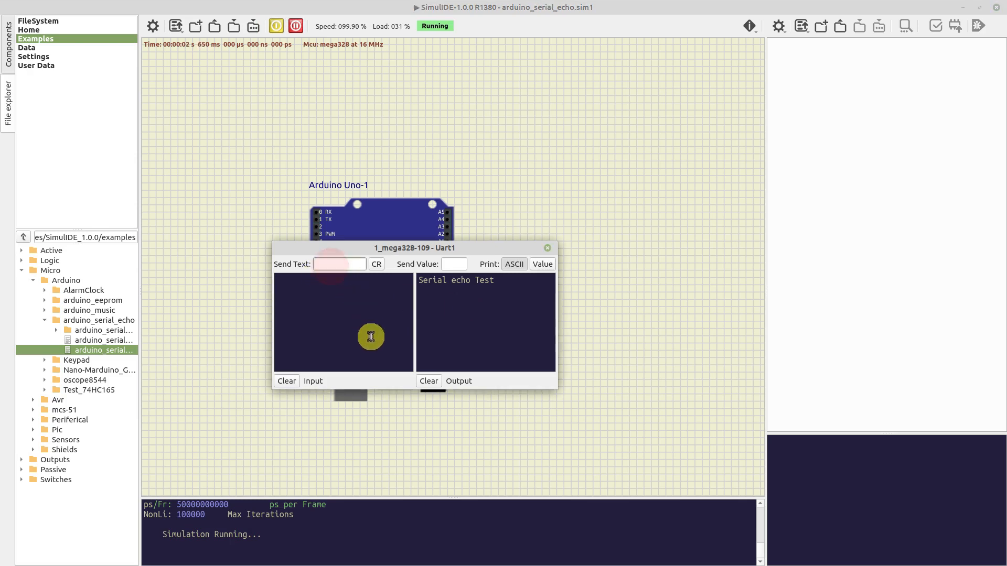
type("he")
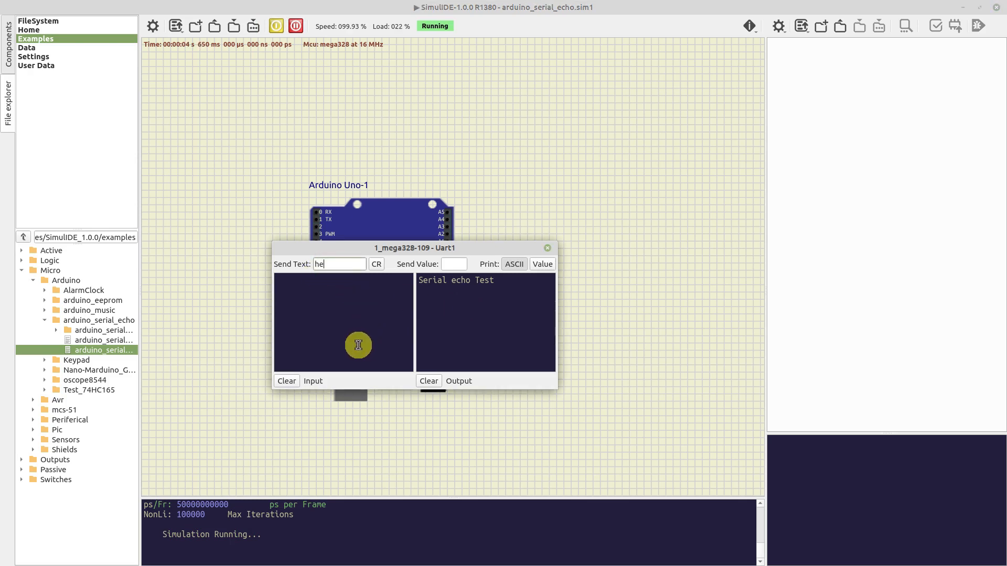
type("llo")
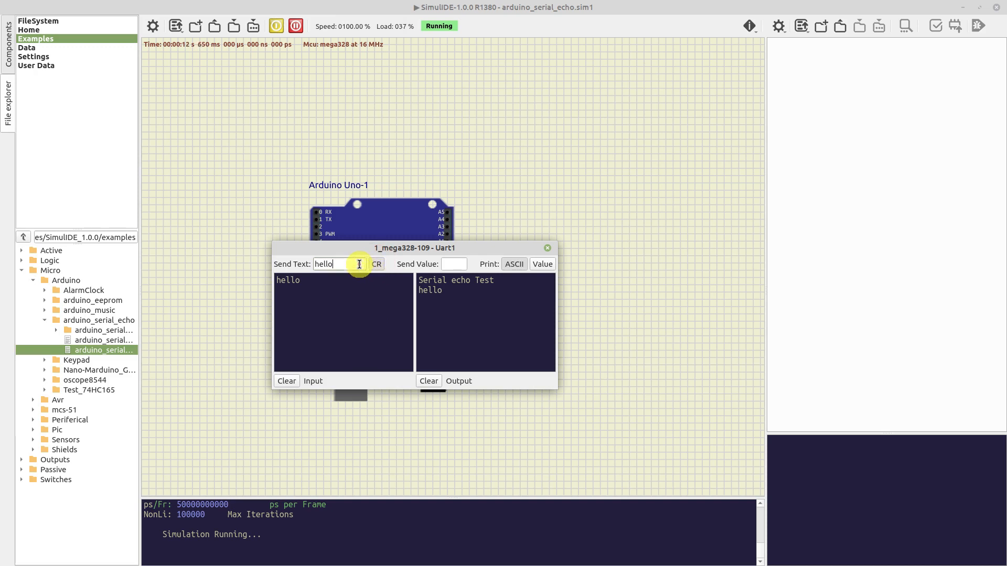
left_click(375, 265)
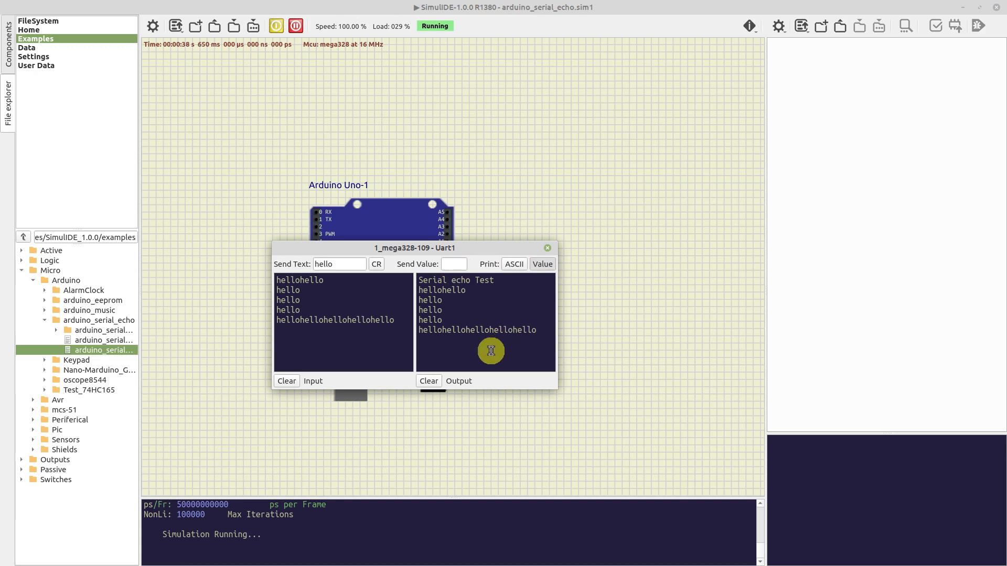
Print as Value and resend hello, echoed as numeric byte values.
left_click(339, 264)
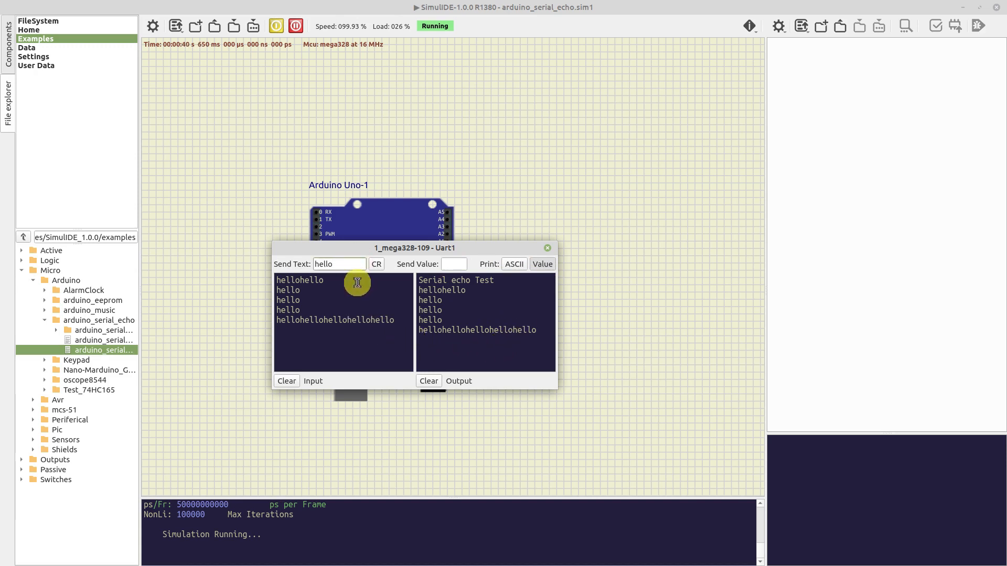
left_click(542, 264)
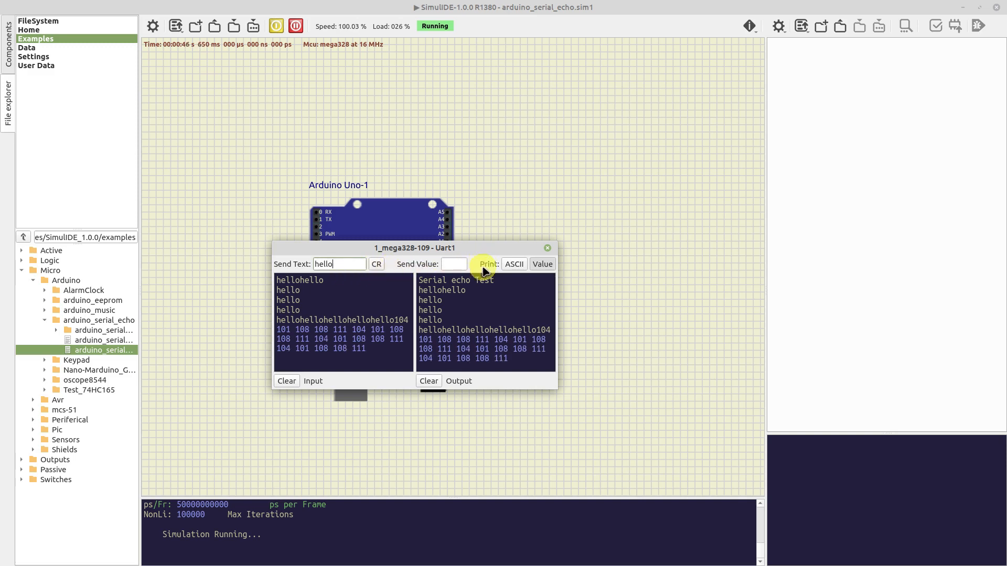
mouse_move(399, 357)
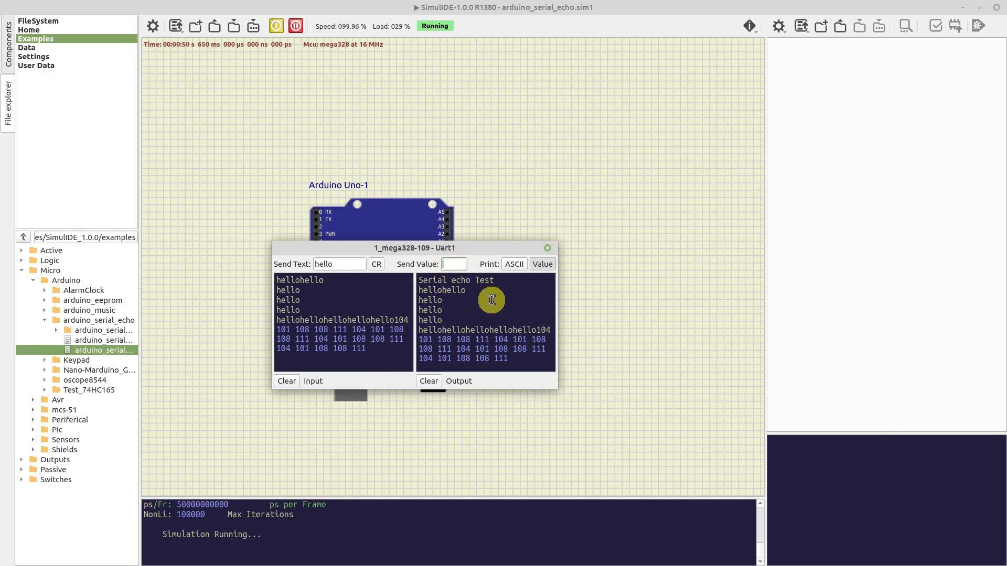
Send the values 121 and 23 and see them echoed back.
type("121")
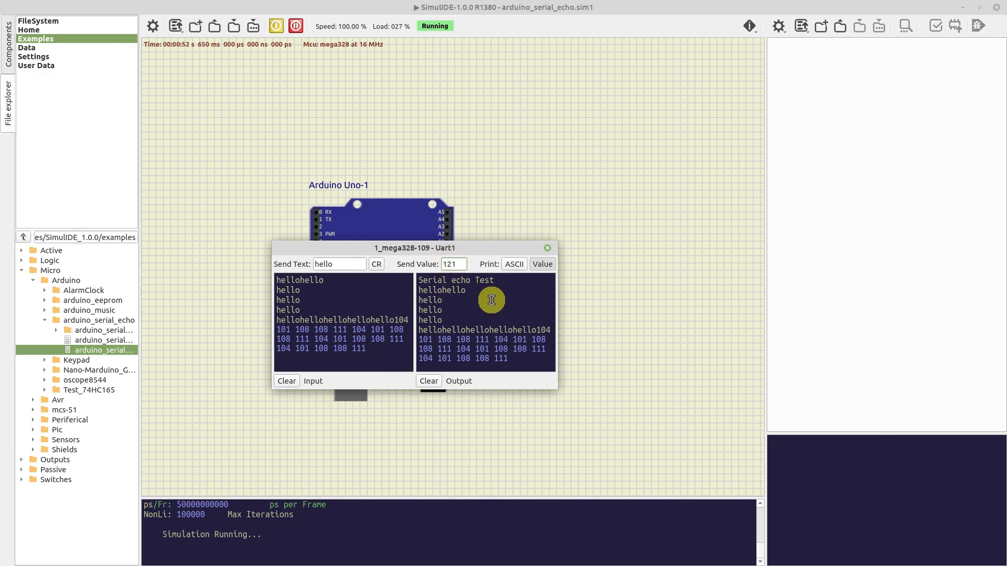
left_click(541, 264)
type("23")
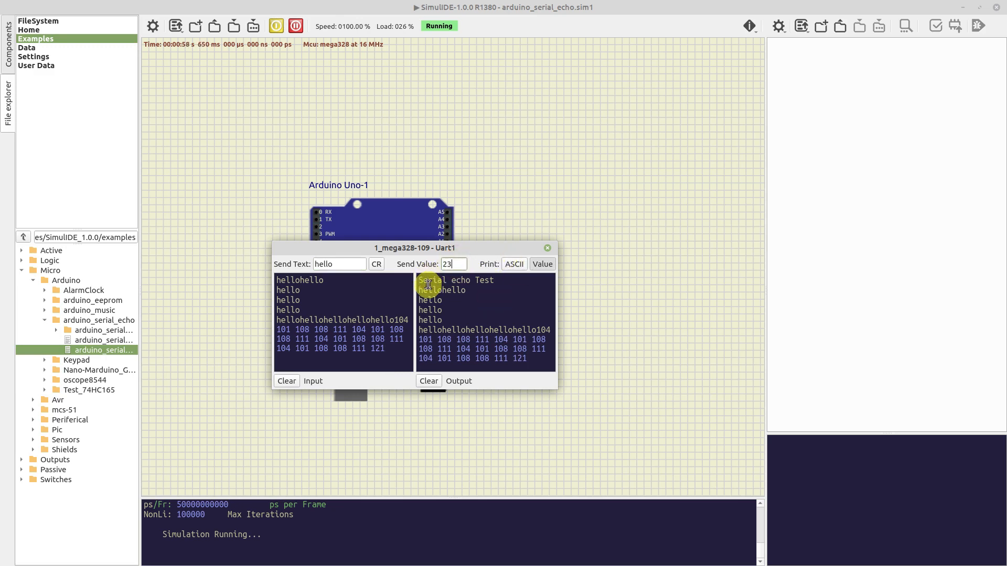
left_click(542, 264)
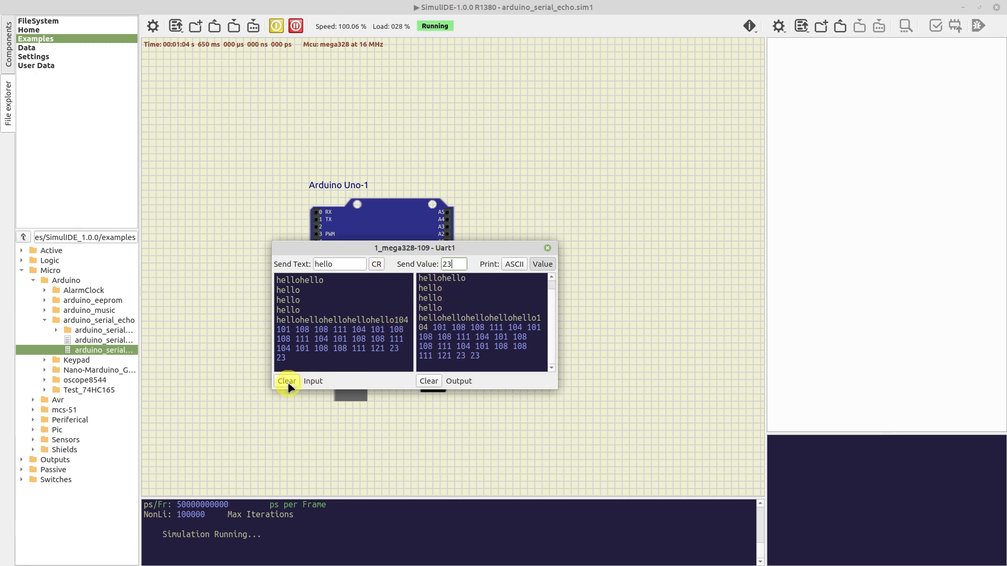
Clear both logs and toggle CR / ASCII so hello echoes back as readable text.
left_click(285, 380)
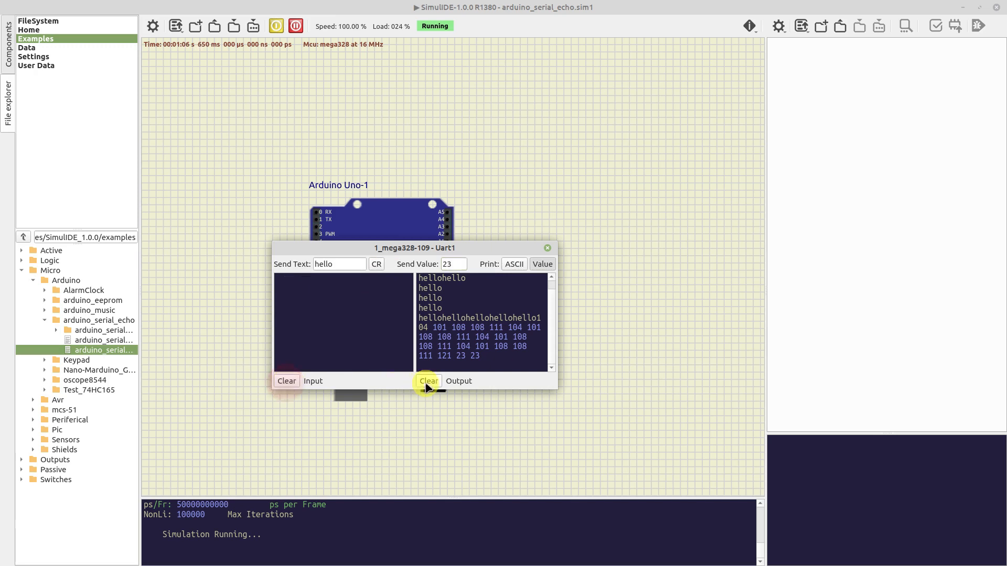
left_click(428, 381)
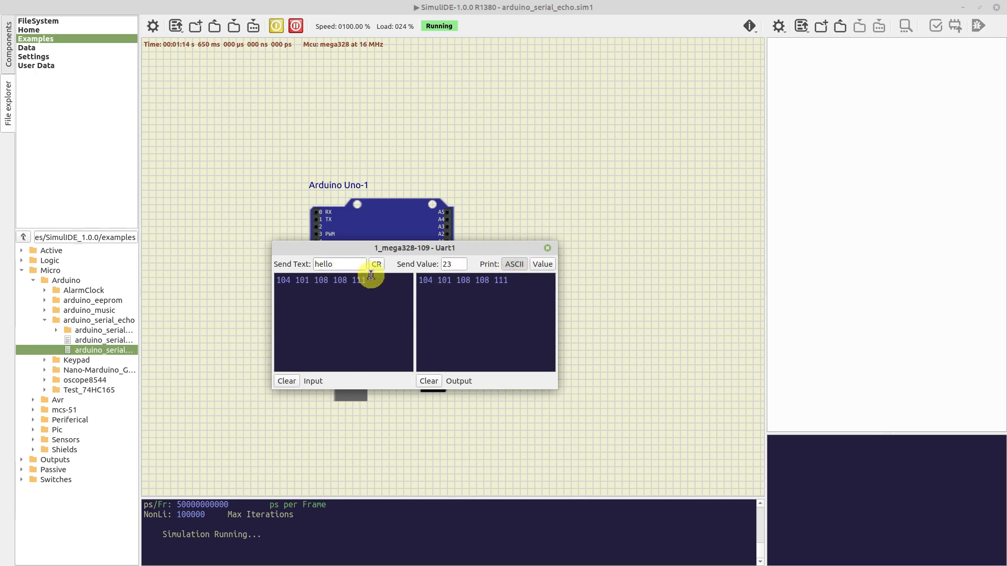
left_click(376, 265)
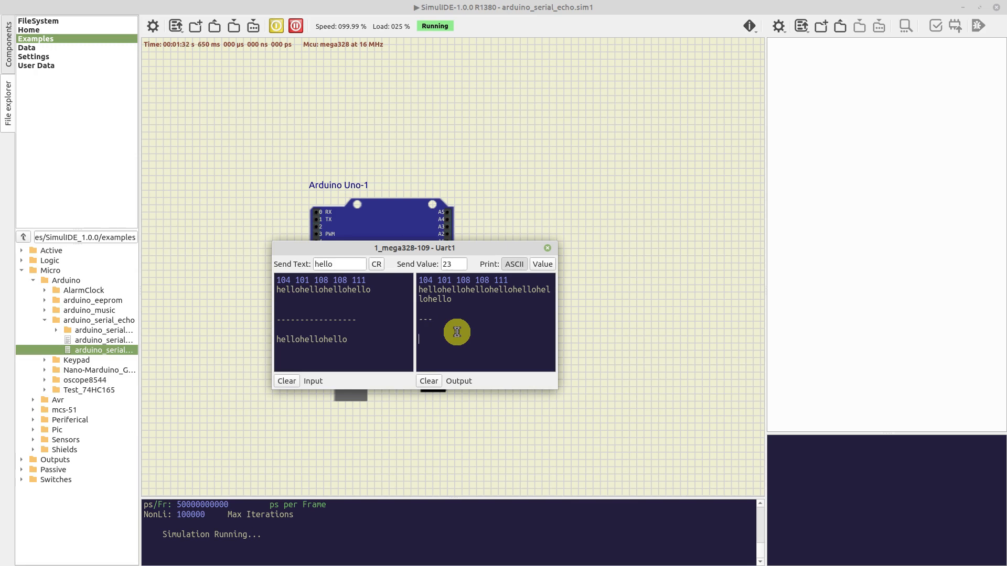
left_click(453, 264)
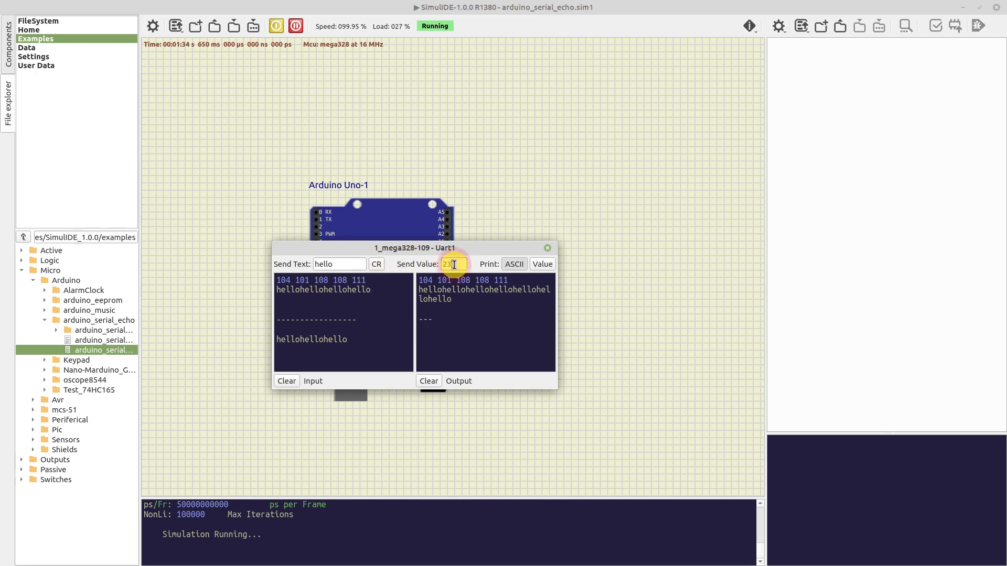